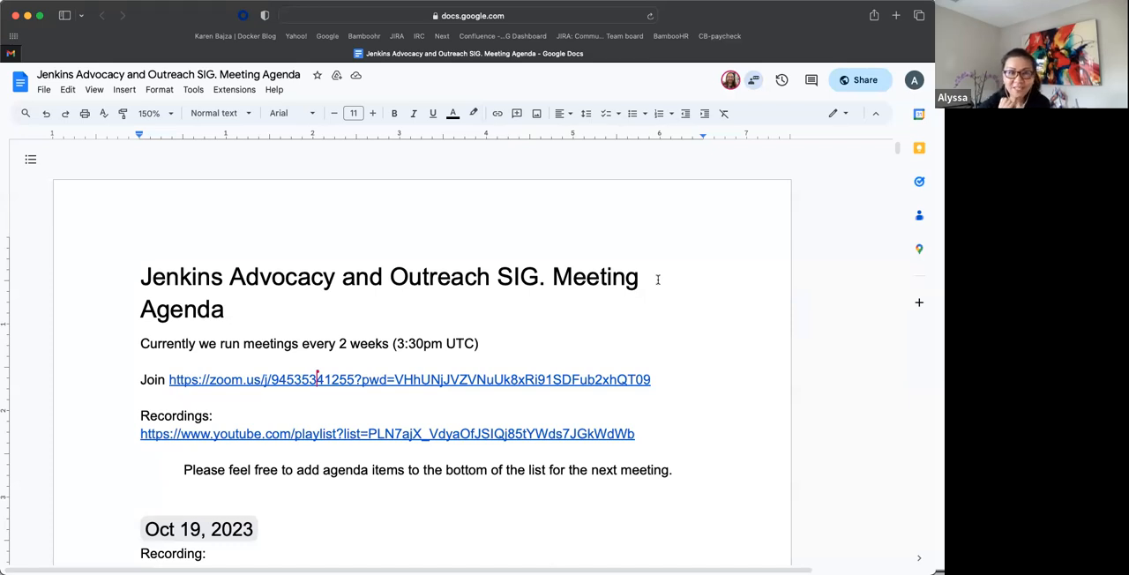
{"action": "mouse_move", "coordinate": [659, 283]}
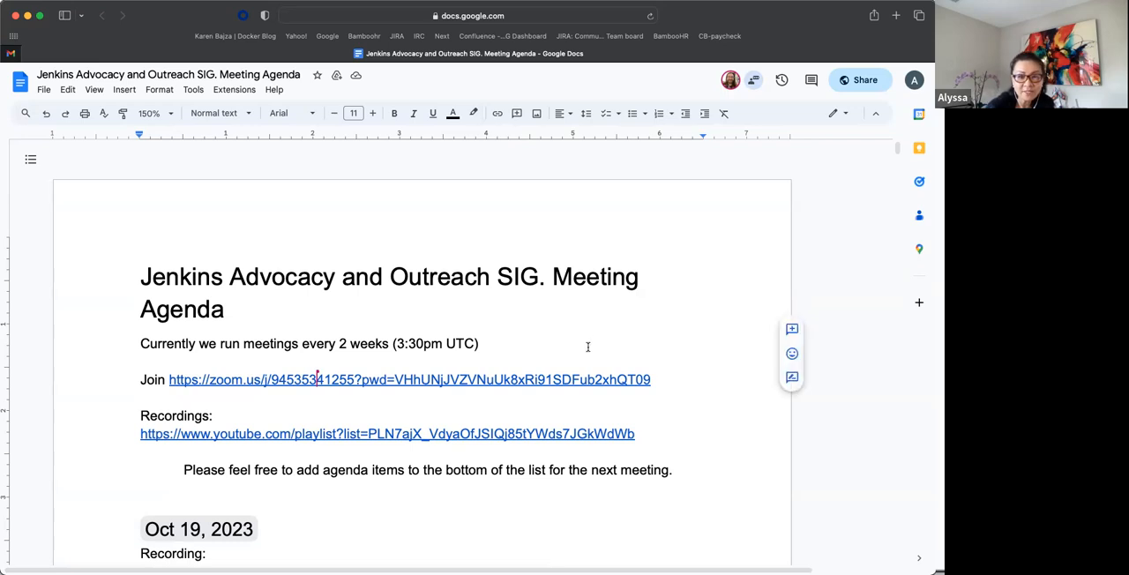
Open the linked 'Application responses' DevOps Dozen nomination document and scroll through it
{"action": "scroll", "scroll_direction": "down", "scroll_amount": 3}
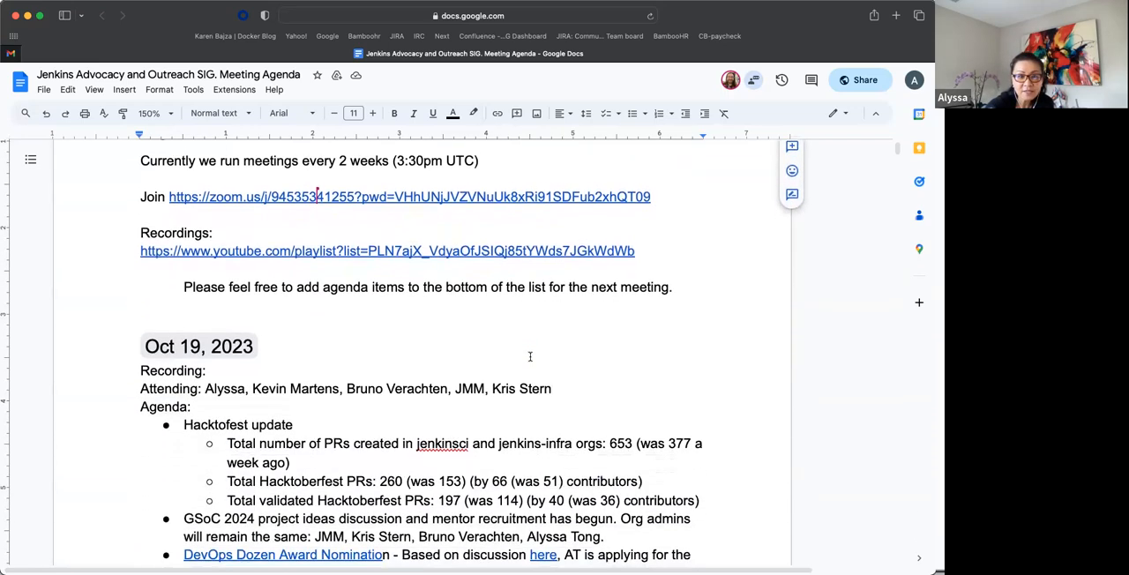
{"action": "scroll", "scroll_direction": "down", "scroll_amount": 3}
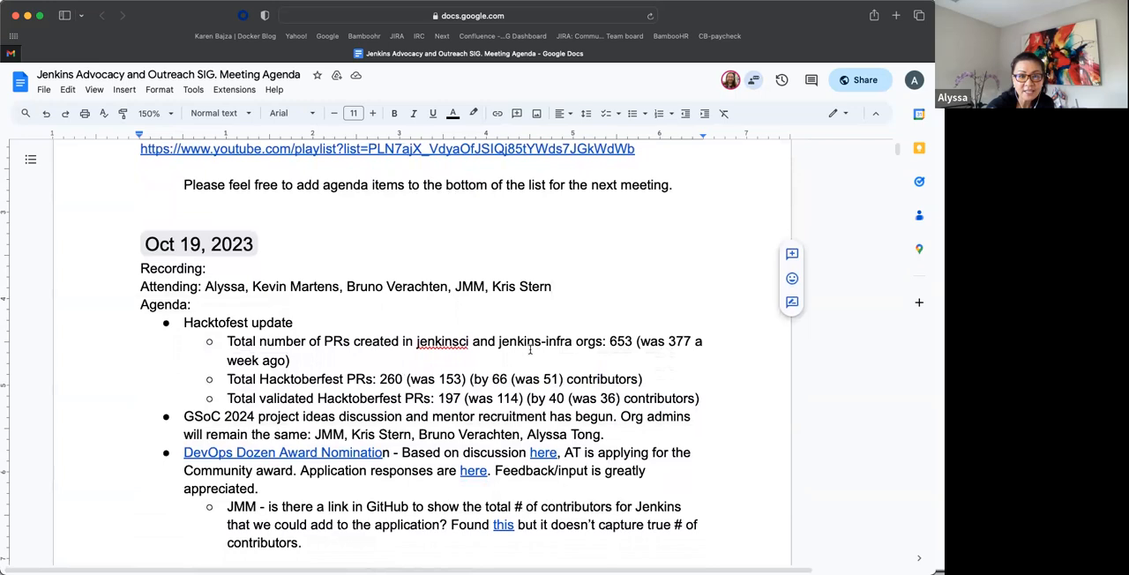
{"action": "scroll", "scroll_direction": "down", "scroll_amount": 3}
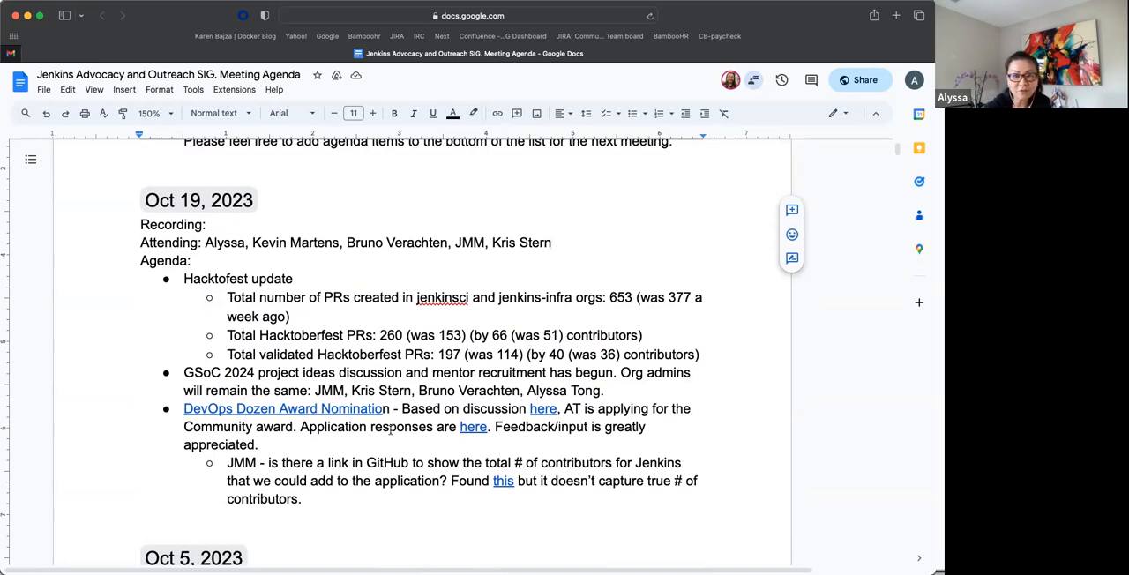
{"action": "mouse_move", "coordinate": [272, 427]}
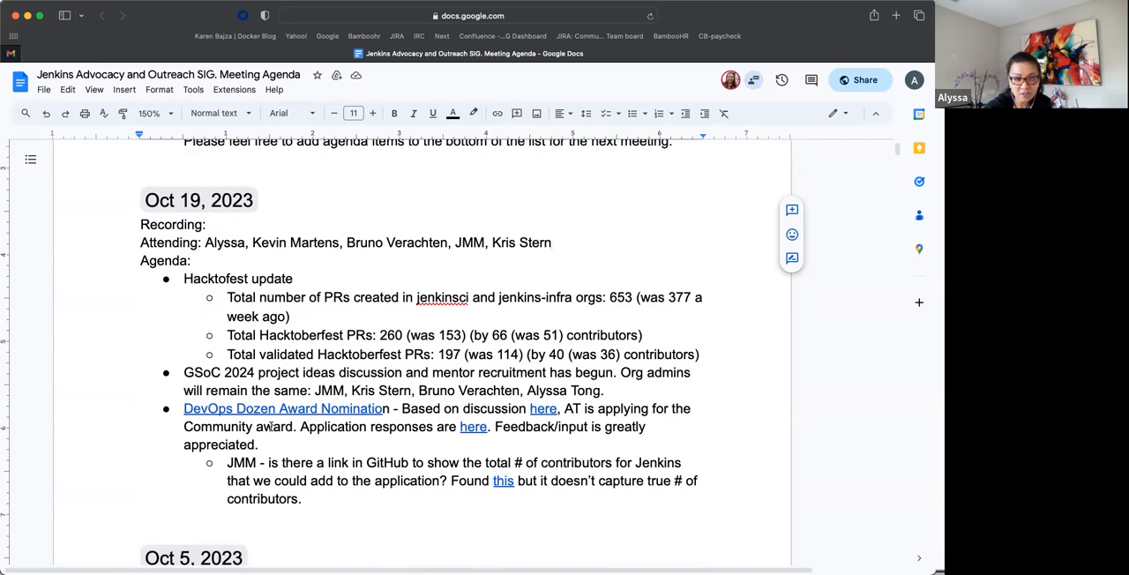
{"action": "scroll", "scroll_direction": "down", "scroll_amount": 3}
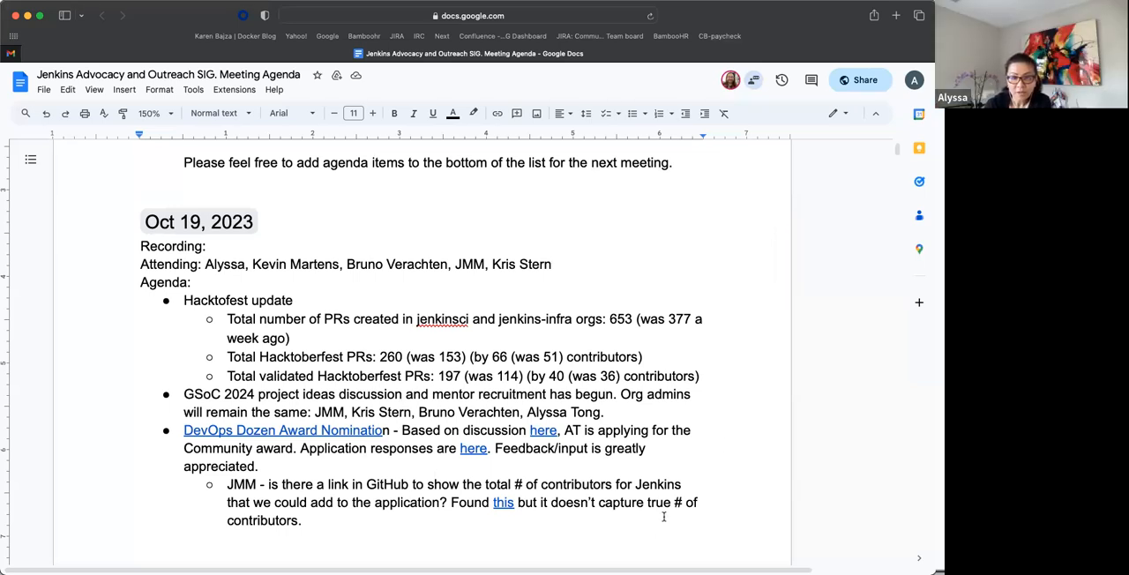
{"action": "scroll", "scroll_direction": "down", "scroll_amount": 3}
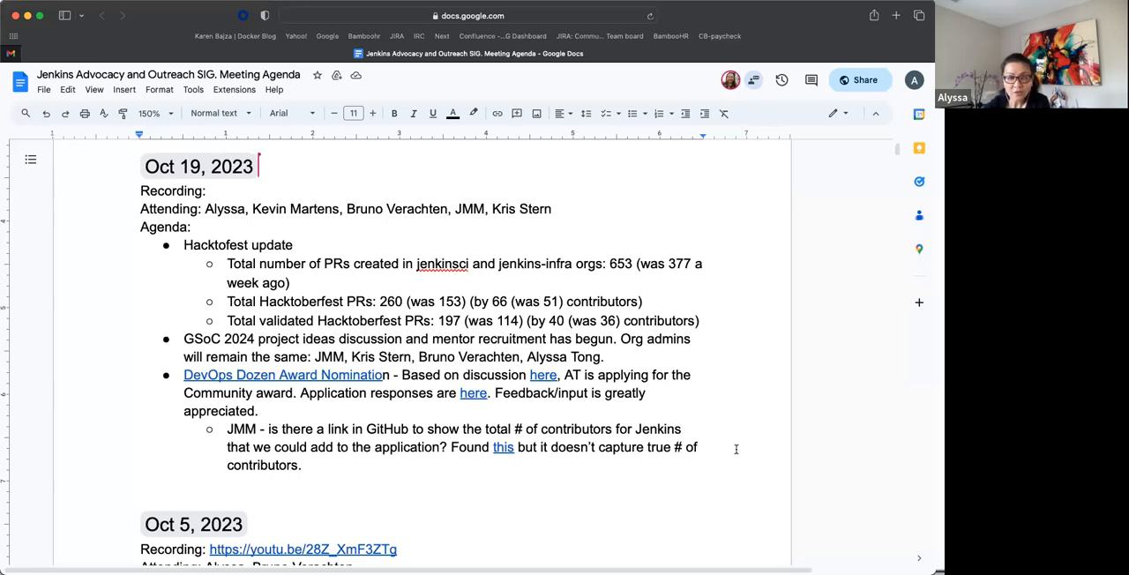
{"action": "mouse_move", "coordinate": [760, 555]}
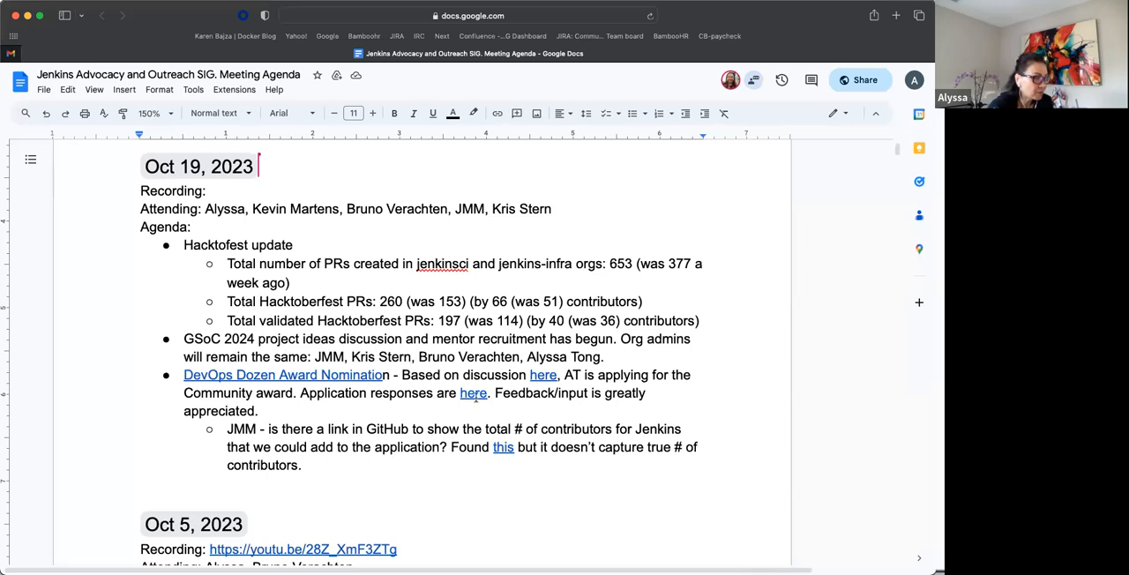
{"action": "left_click", "coordinate": [285, 375]}
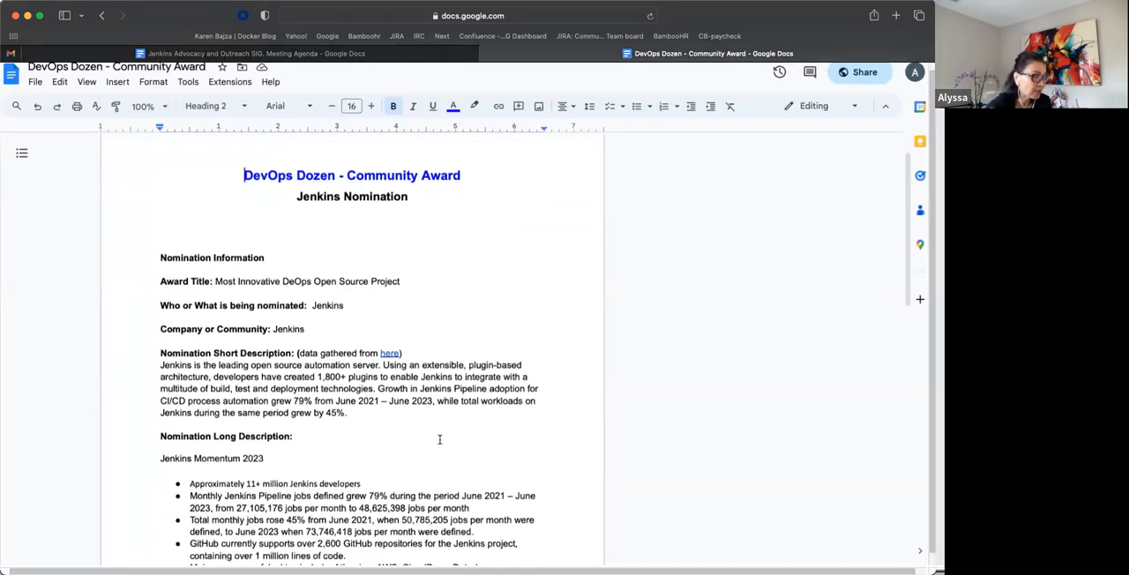
{"action": "scroll", "scroll_direction": "down", "scroll_amount": 3}
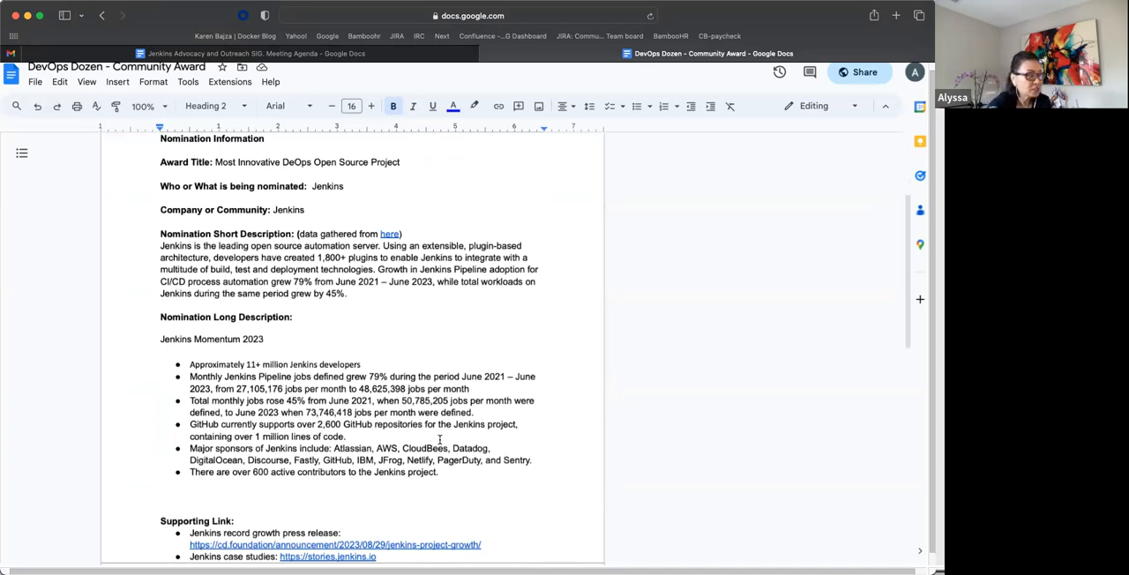
{"action": "scroll", "scroll_direction": "down", "scroll_amount": 3}
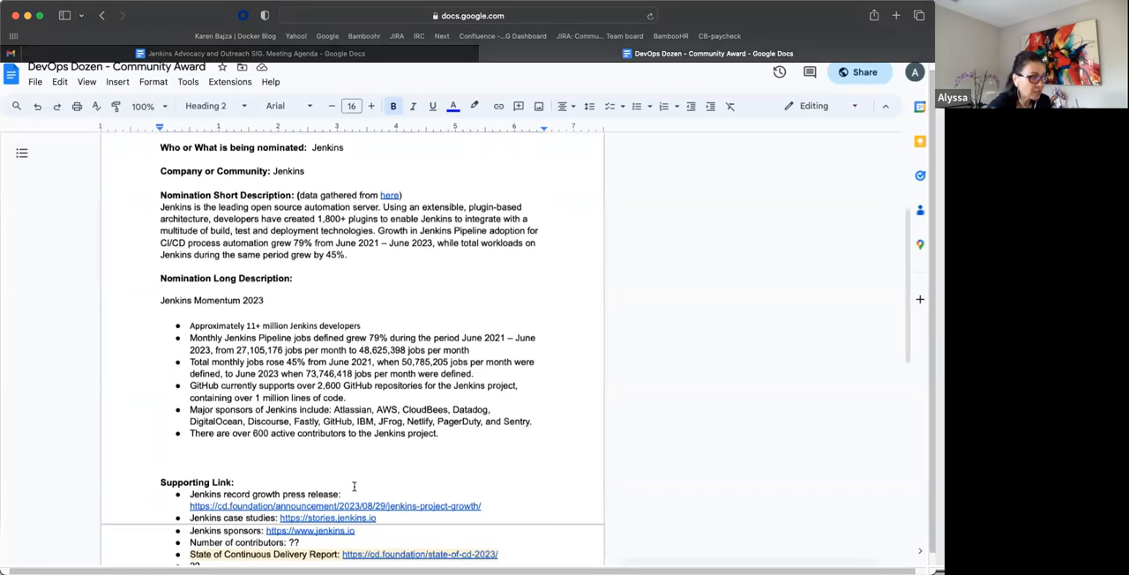
{"action": "scroll", "scroll_direction": "down", "scroll_amount": 3}
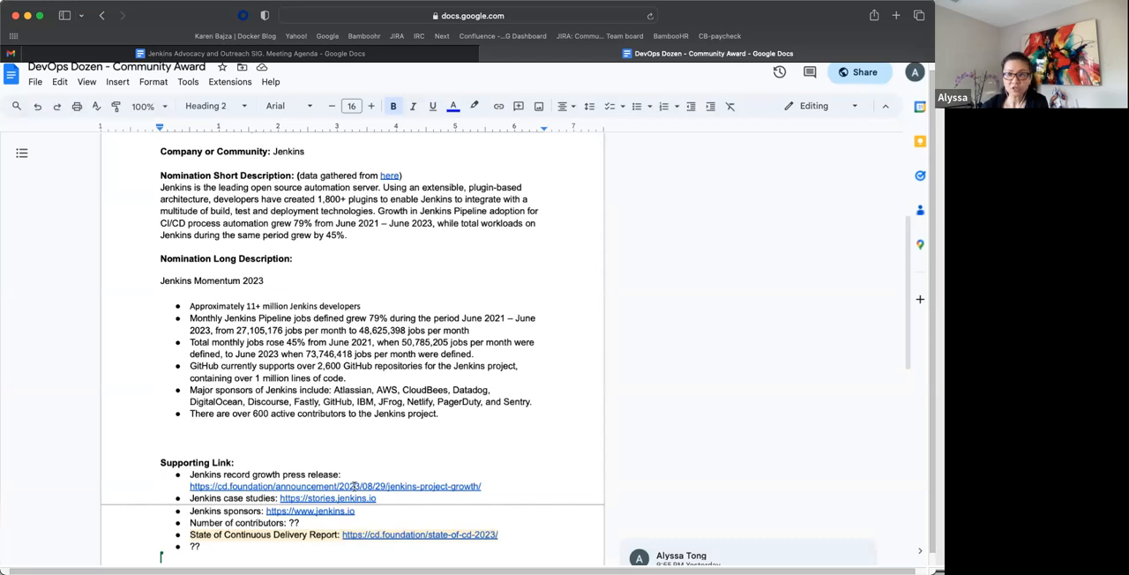
{"action": "scroll", "scroll_direction": "down", "scroll_amount": 3}
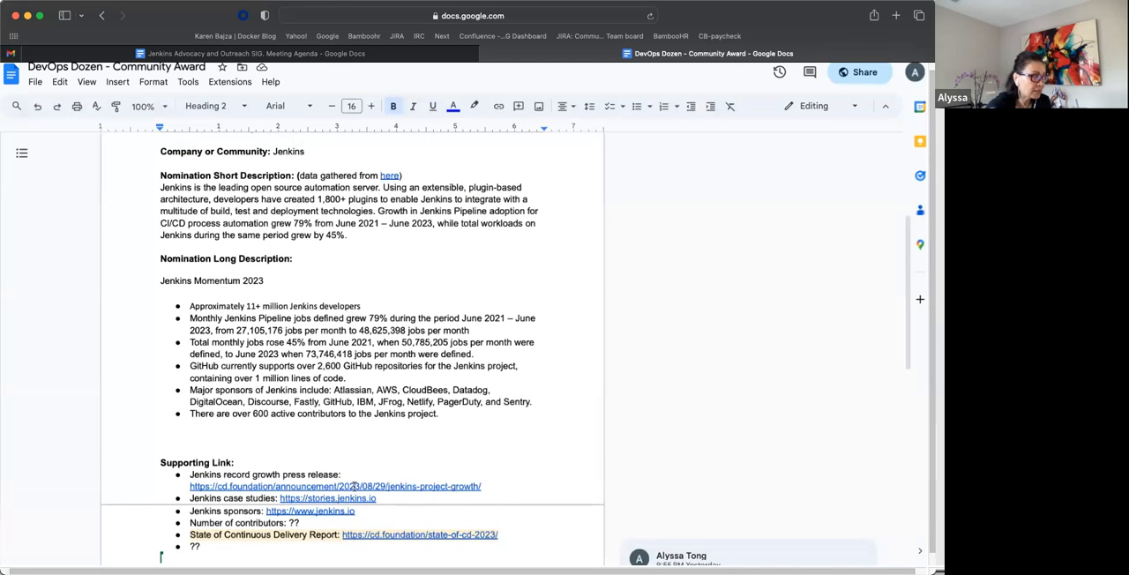
{"action": "scroll", "scroll_direction": "up", "scroll_amount": 3}
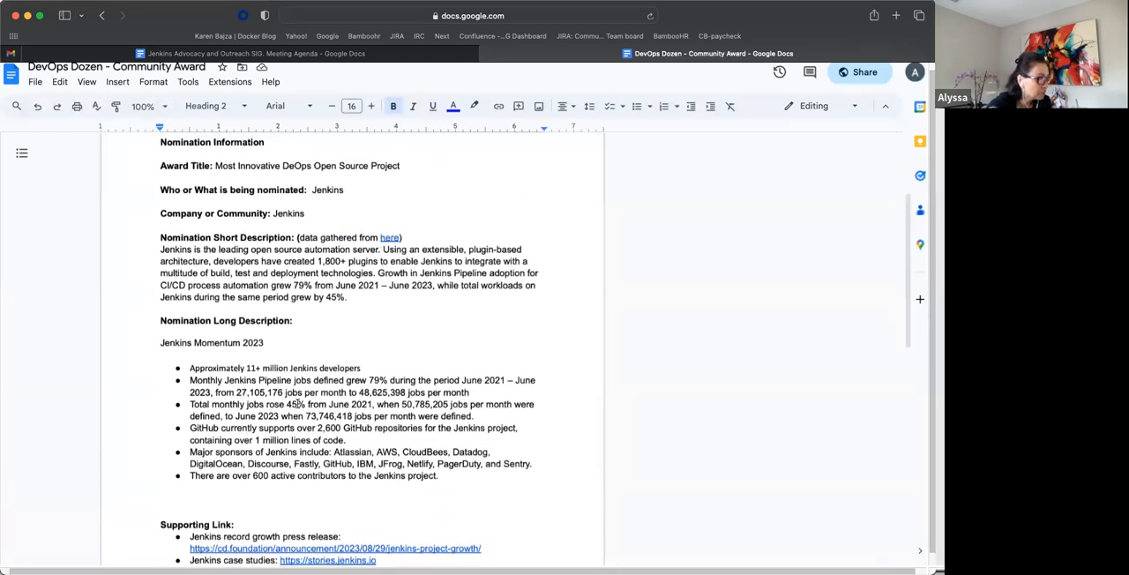
{"action": "scroll", "scroll_direction": "down", "scroll_amount": 3}
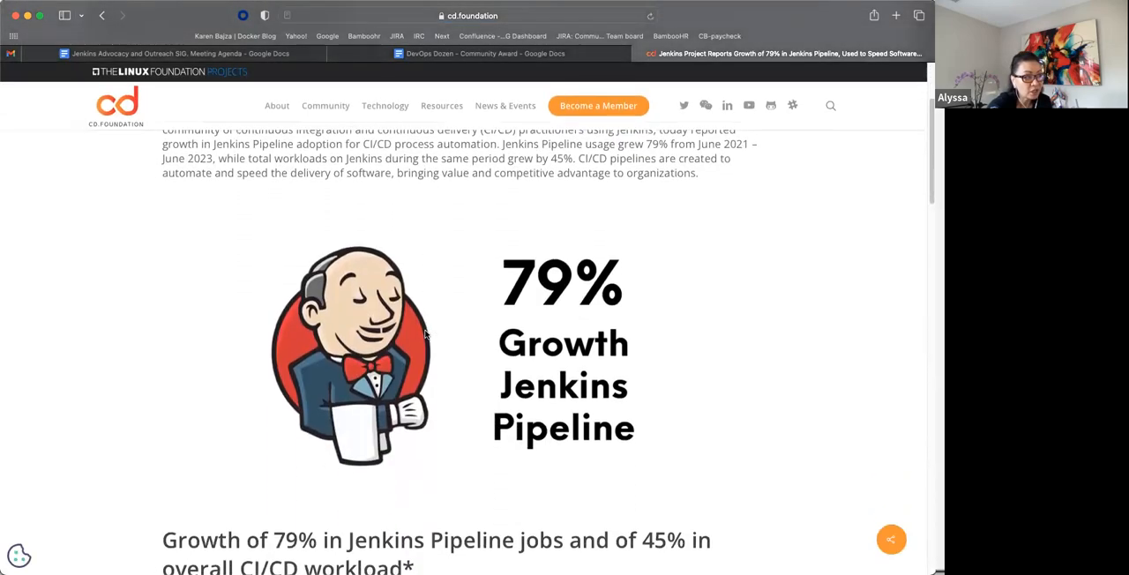
Scroll down the cd.foundation announcement on 79% Jenkins Pipeline growth
{"action": "scroll", "scroll_direction": "down", "scroll_amount": 3}
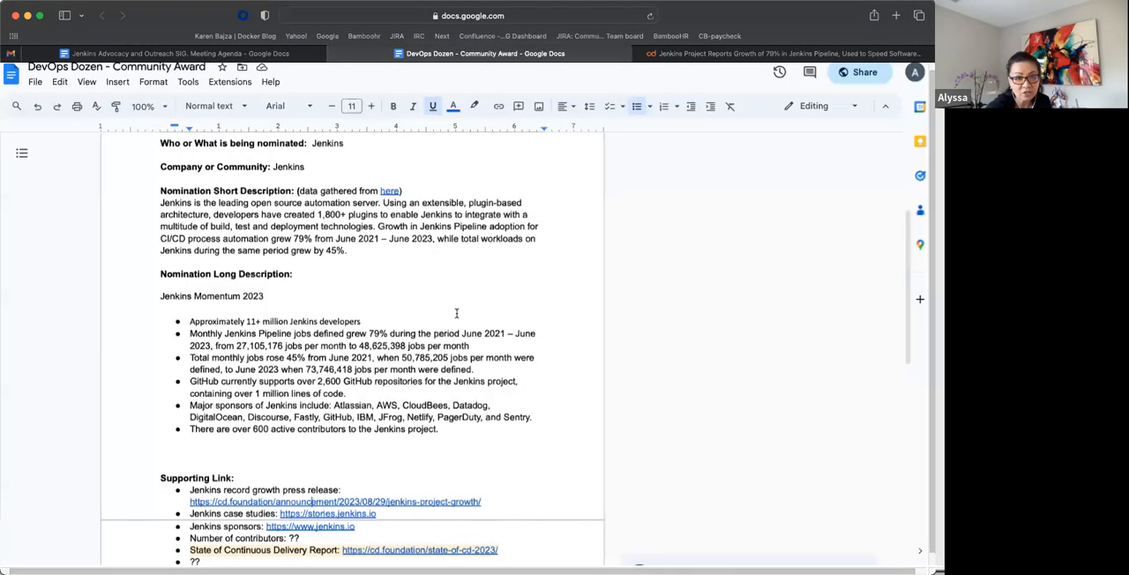
{"action": "mouse_move", "coordinate": [448, 395]}
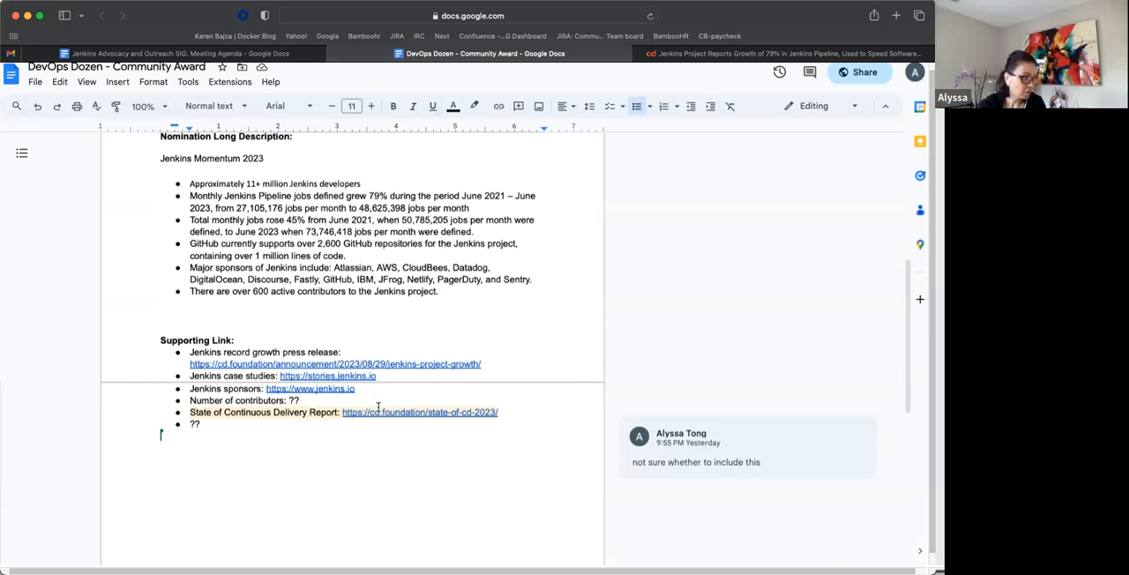
{"action": "mouse_move", "coordinate": [391, 461]}
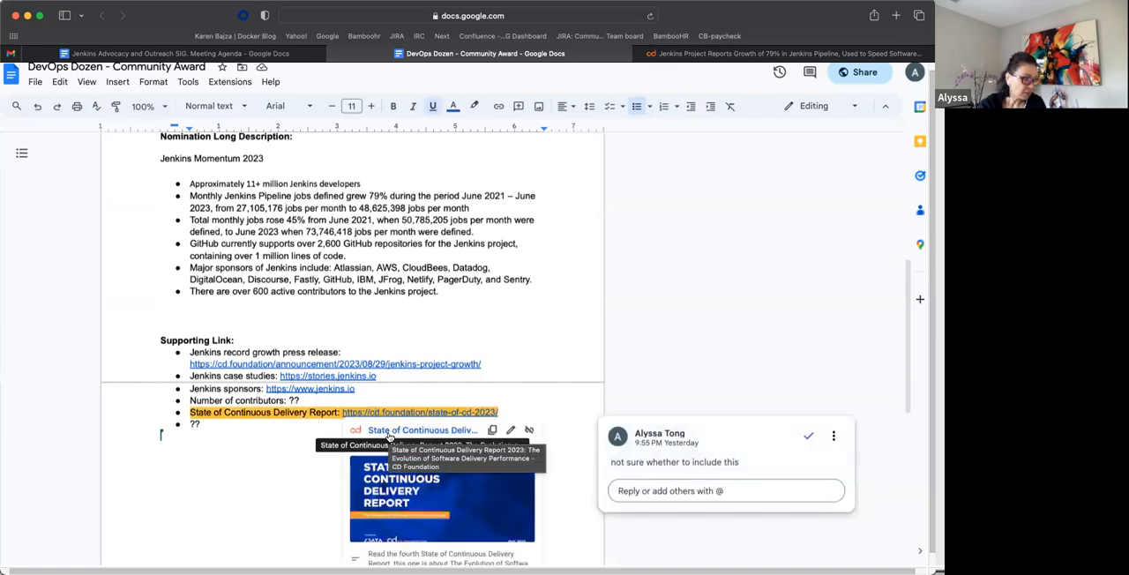
{"action": "mouse_move", "coordinate": [540, 385]}
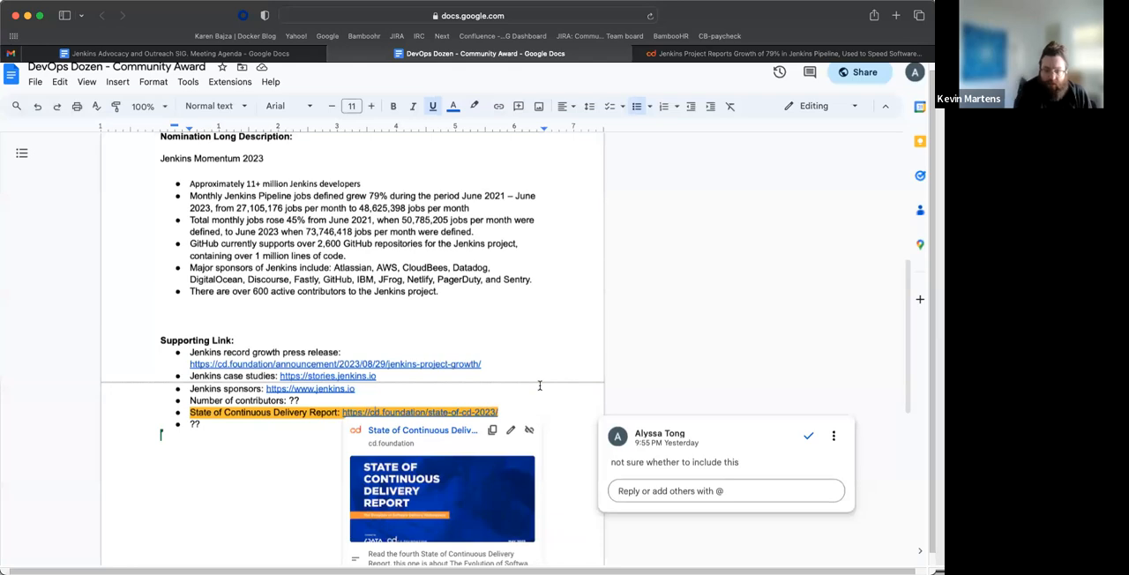
{"action": "mouse_move", "coordinate": [575, 400]}
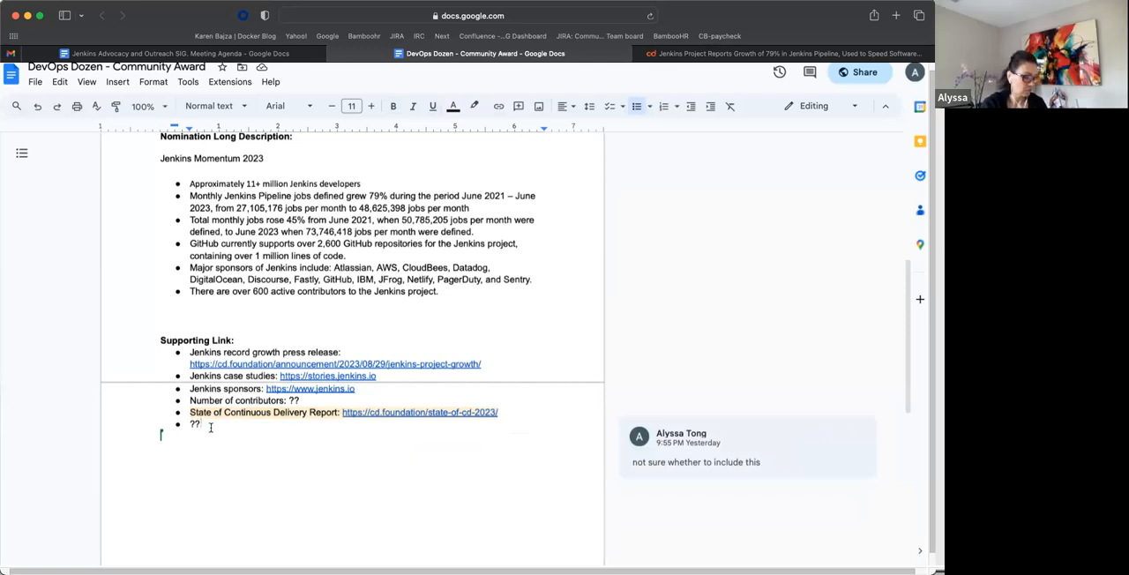
Replace the '??' supporting link with 'GSoC, Hacktoberfest' and start a new bullet
{"action": "type", "text": "G"}
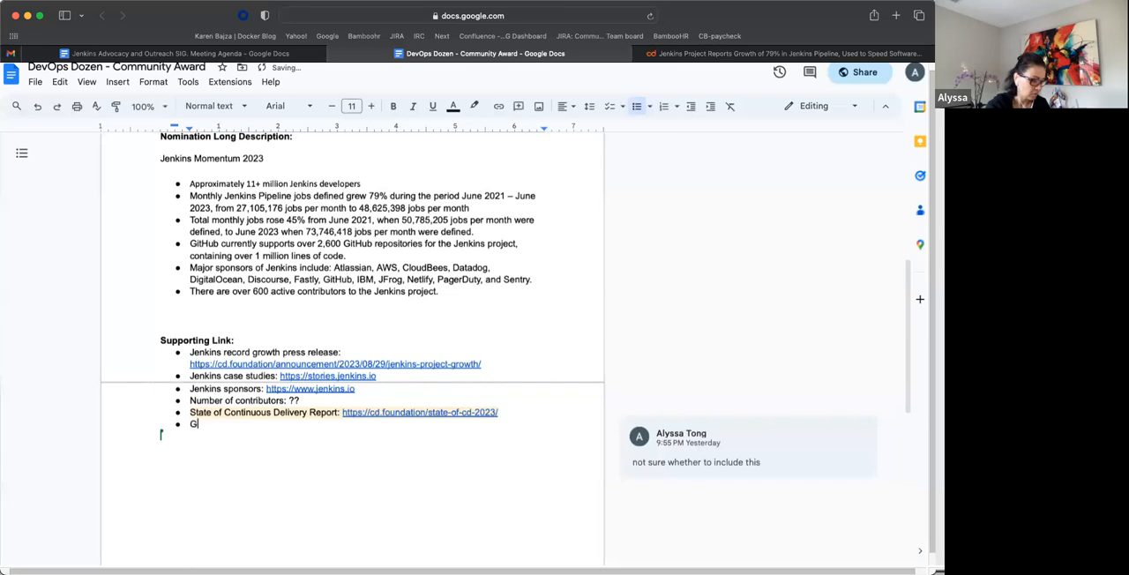
{"action": "type", "text": "SoC"}
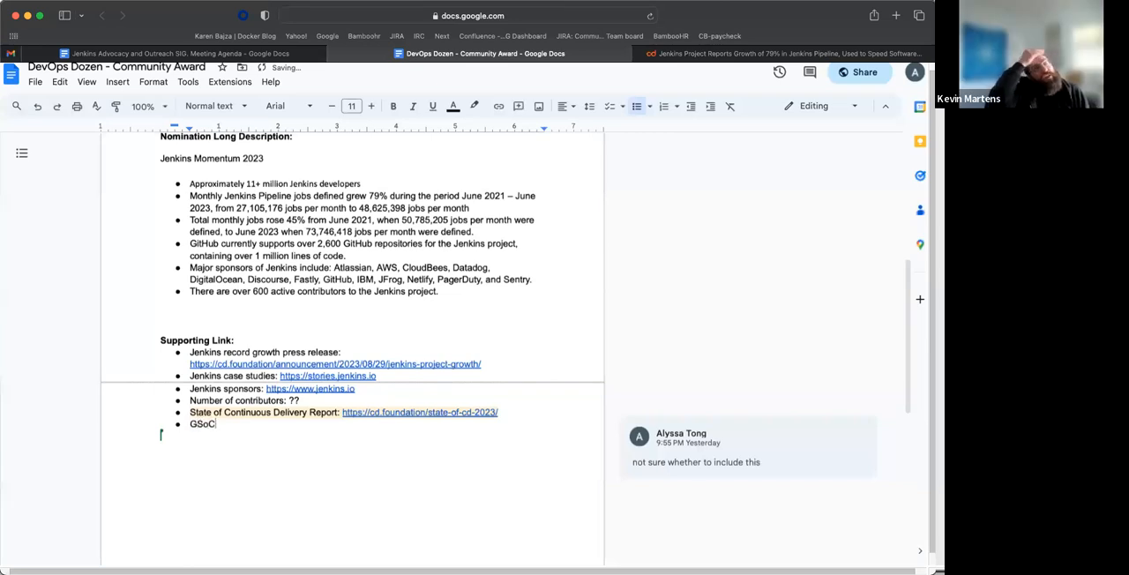
{"action": "type", "text": ","}
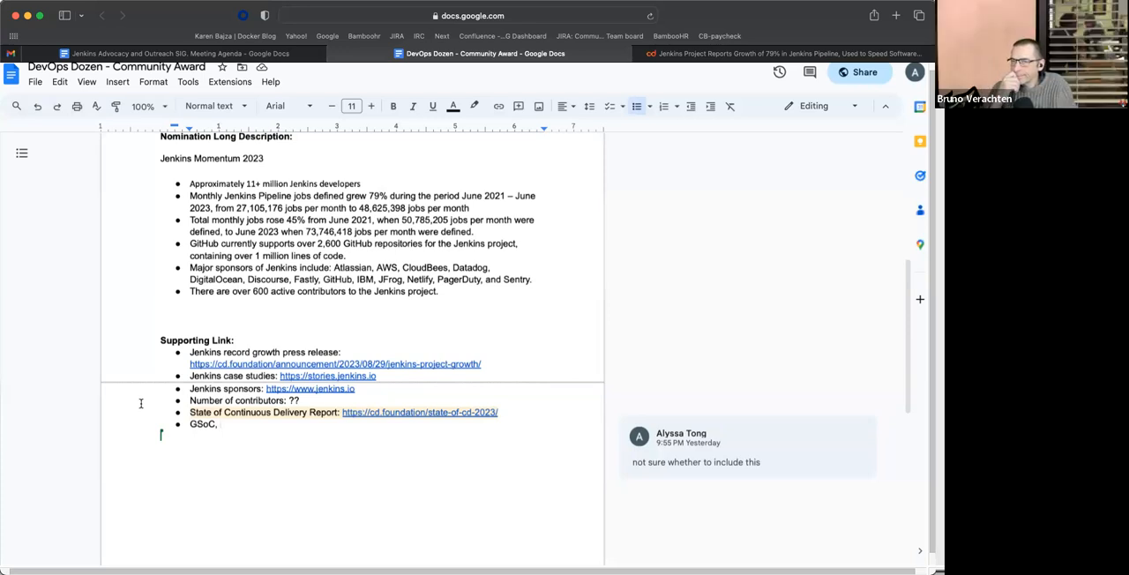
{"action": "type", "text": "Hacktober"}
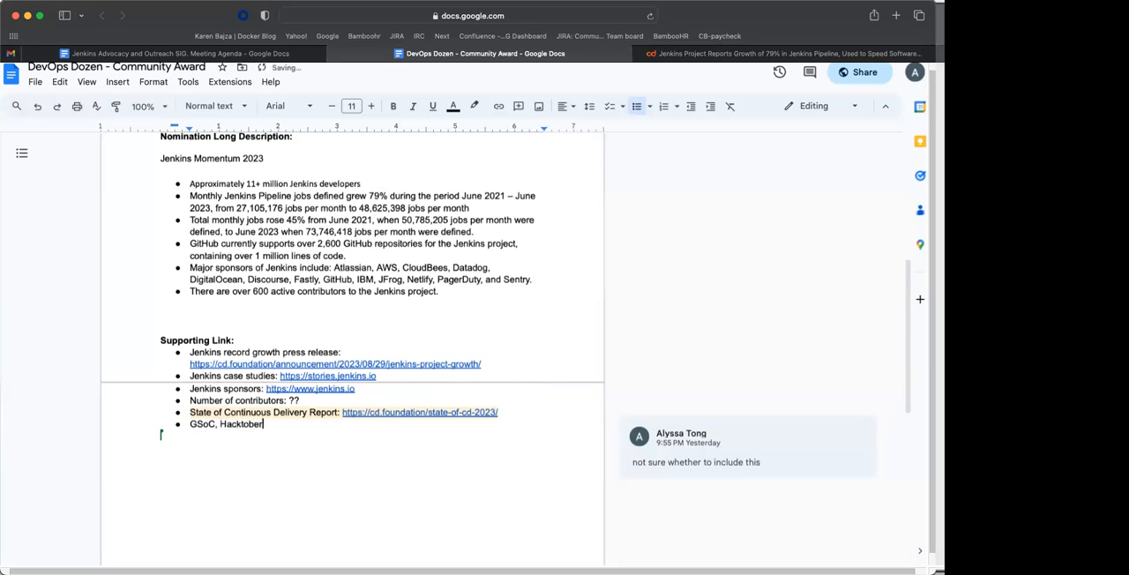
{"action": "type", "text": "fest"}
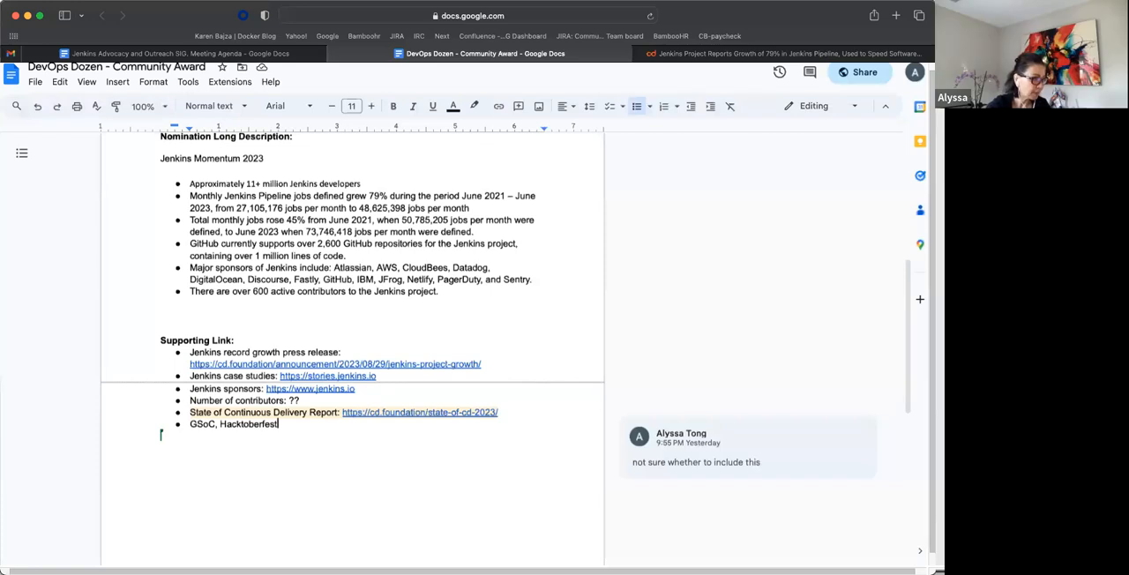
{"action": "key", "text": "Enter"}
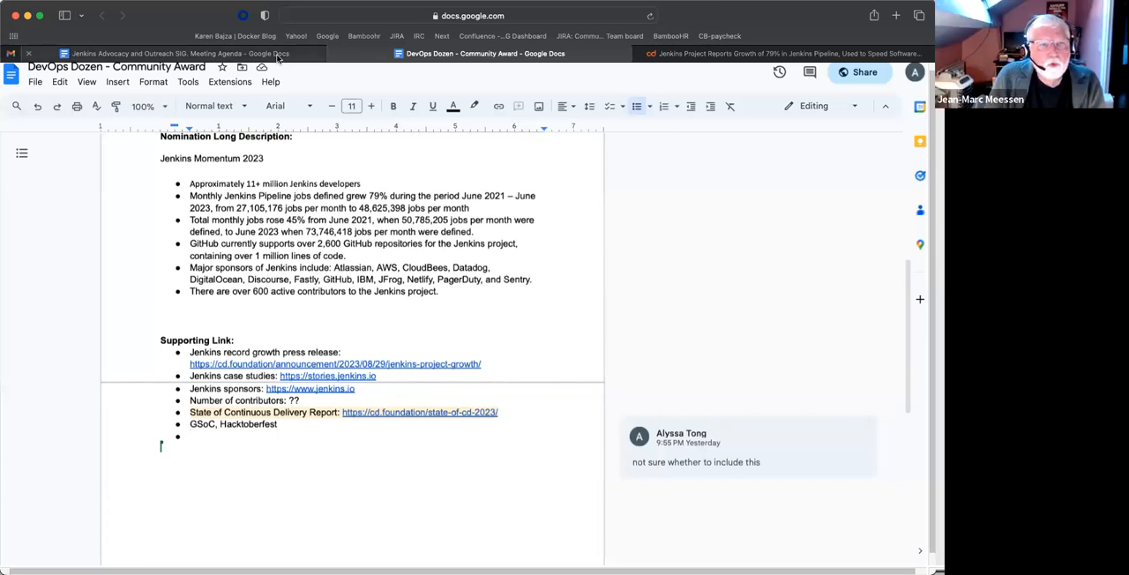
Switch to the Jenkins Advocacy and Outreach SIG Meeting Agenda tab
{"action": "left_click", "coordinate": [176, 52]}
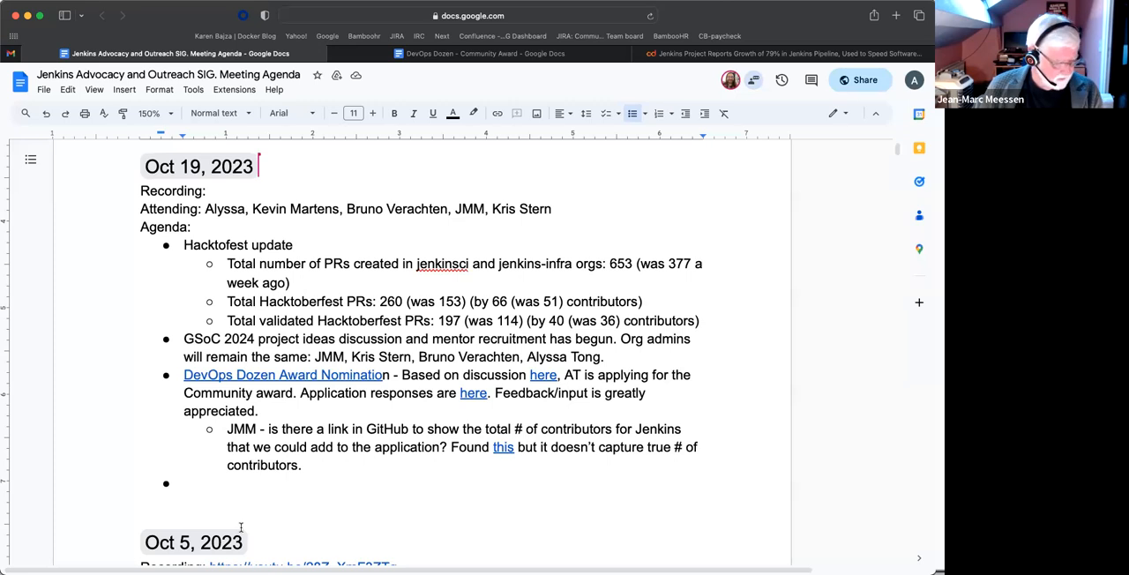
Write 'Contributor Summit during FOSDEM - preliminary' with the date Feb 3-4, 2024
{"action": "type", "text": "C"}
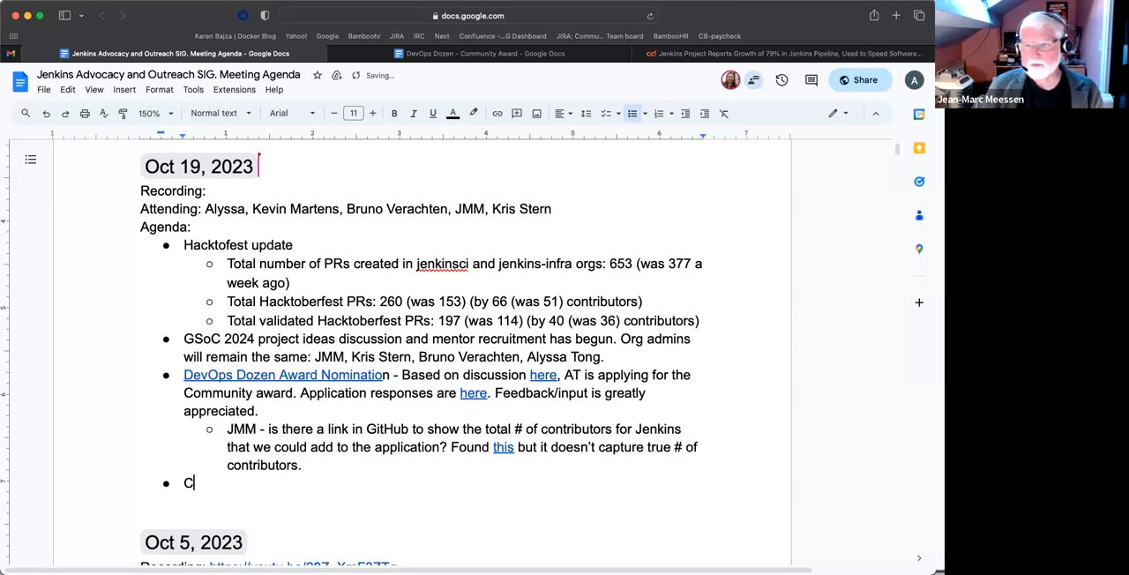
{"action": "type", "text": "ontr"}
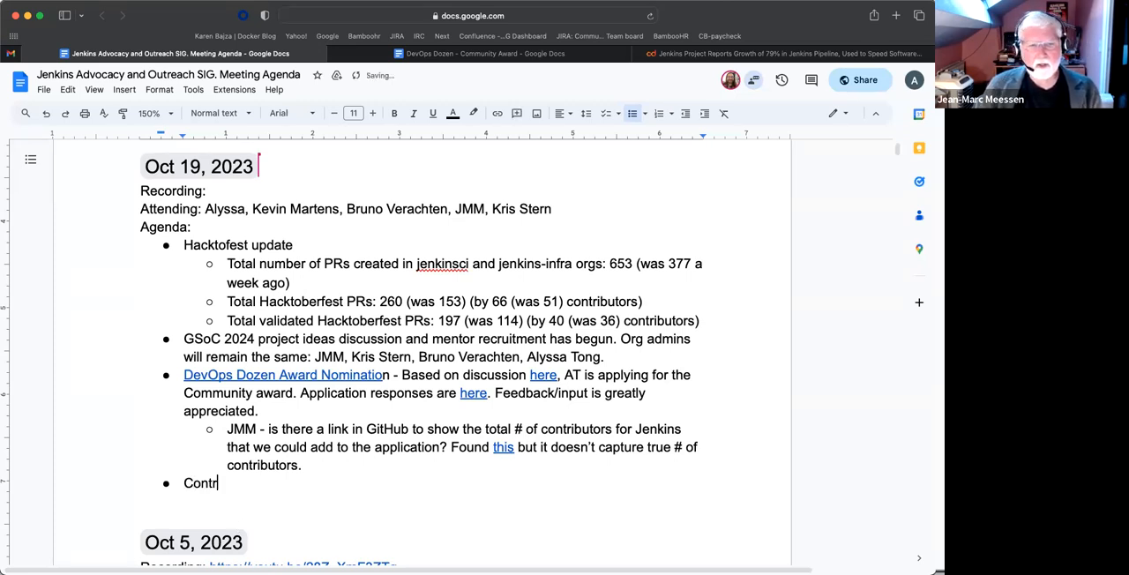
{"action": "type", "text": "ibutor"}
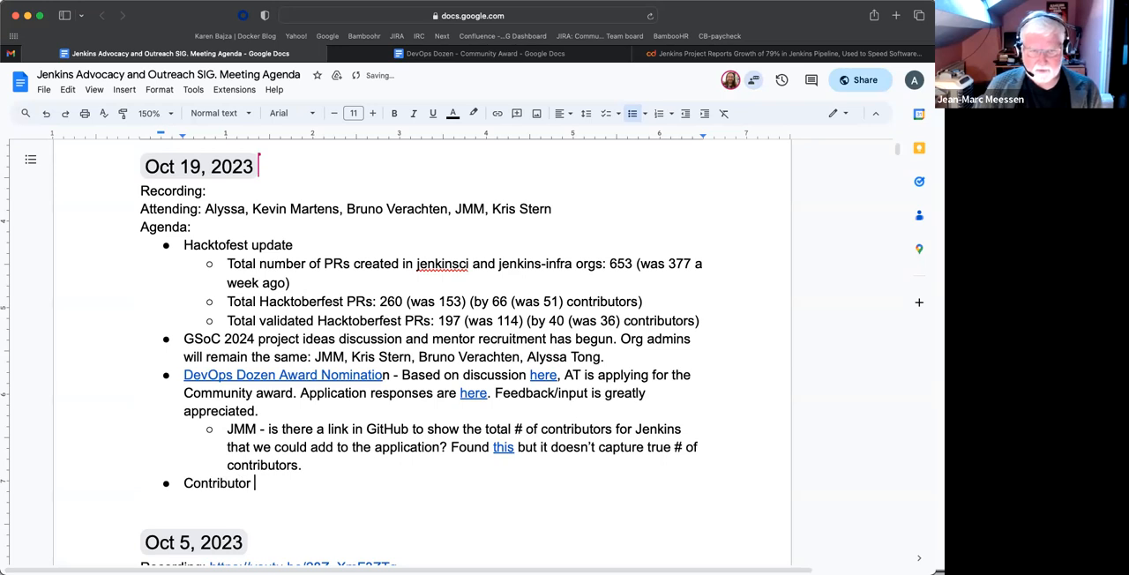
{"action": "type", "text": "Summit i"}
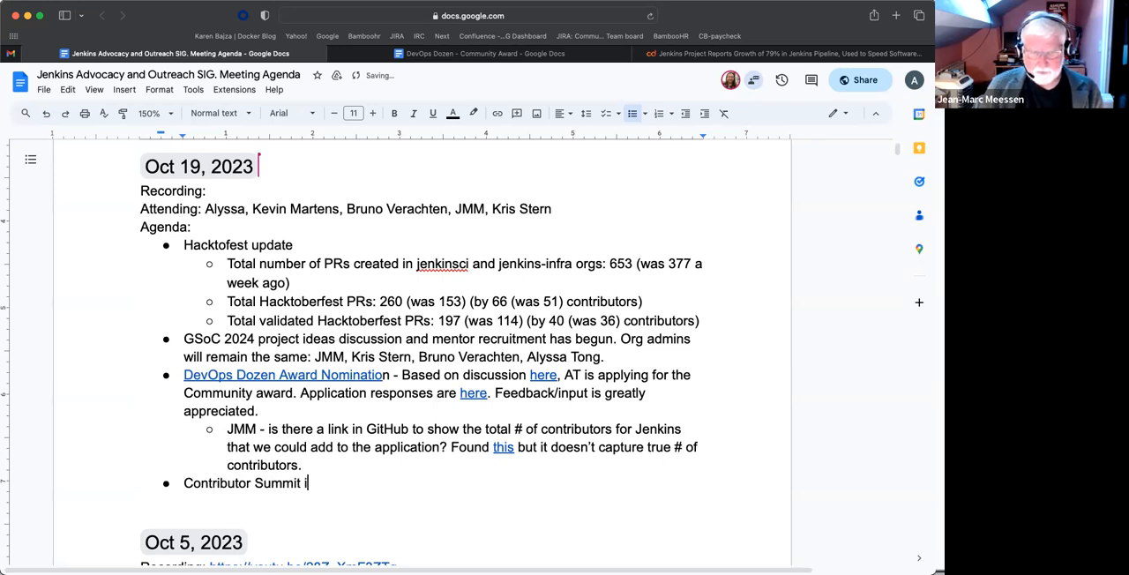
{"action": "type", "text": "during FOSD"}
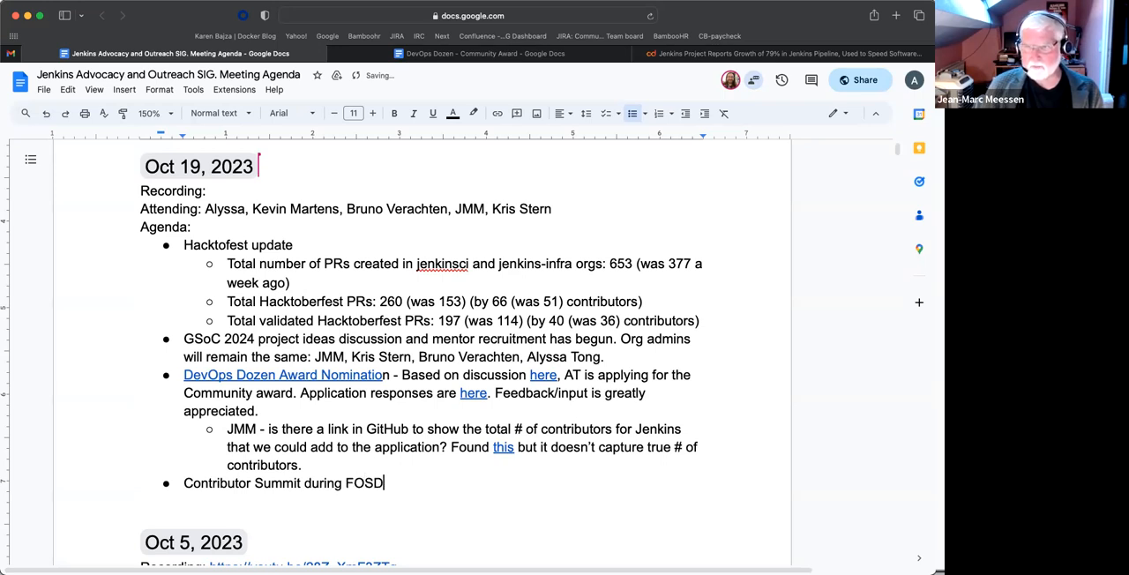
{"action": "type", "text": "EM"}
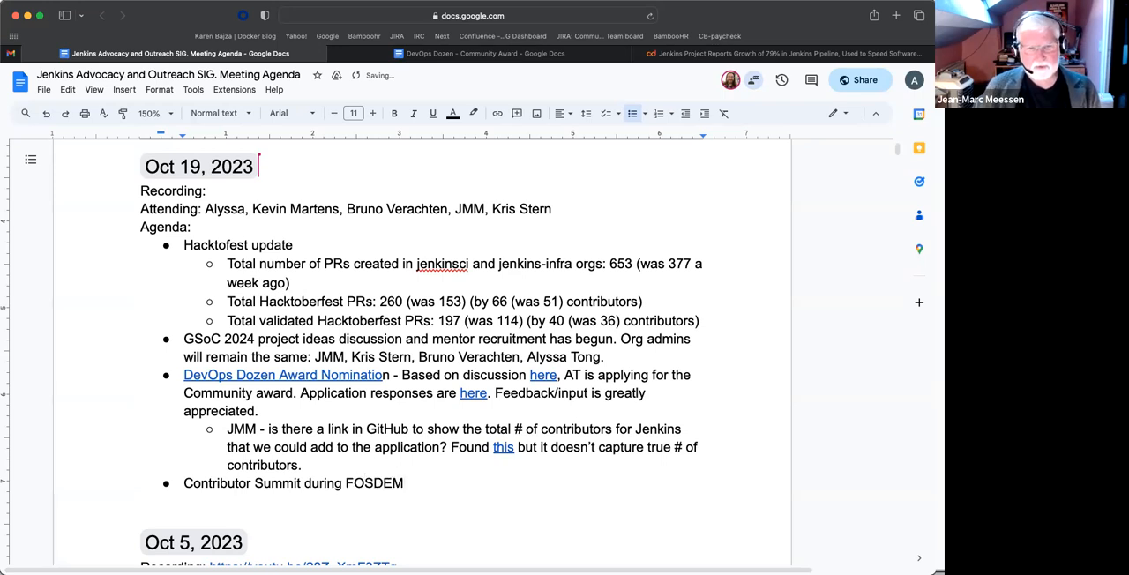
{"action": "type", "text": "- p"}
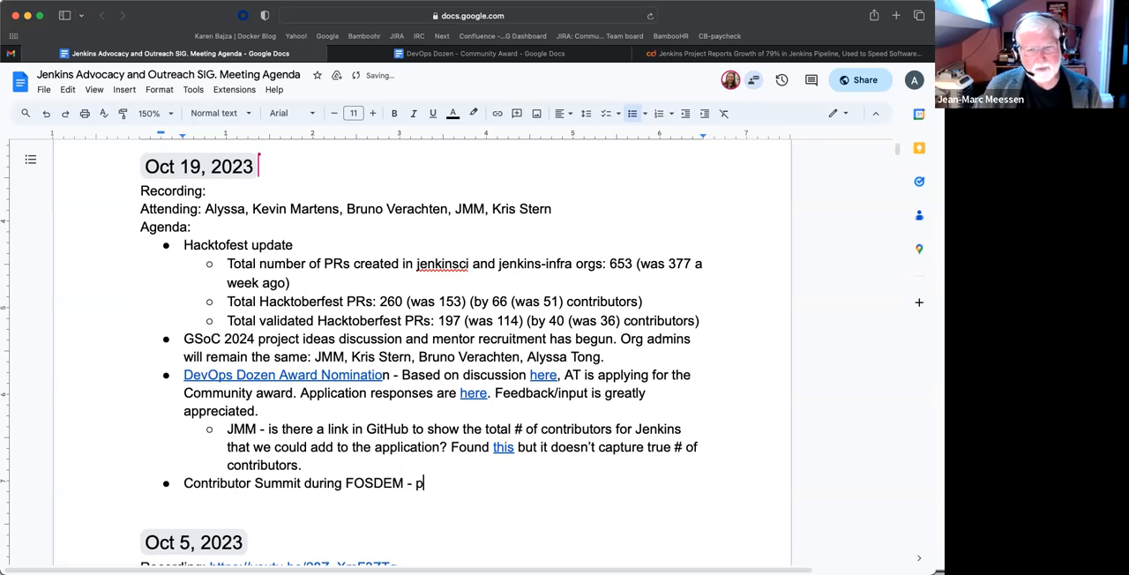
{"action": "type", "text": "reliminary."}
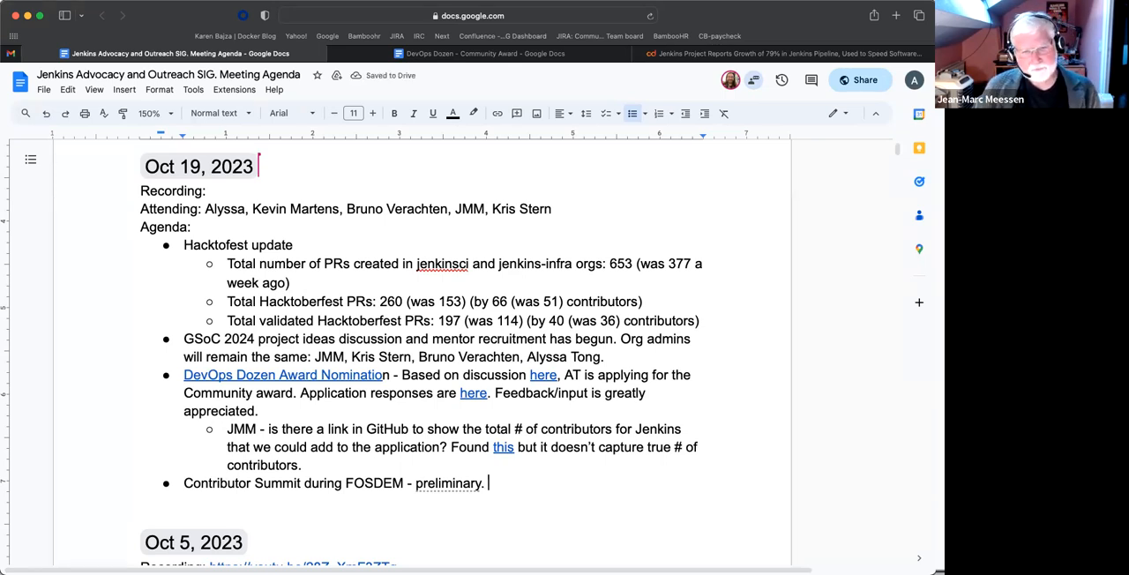
{"action": "type", "text": "Feb"}
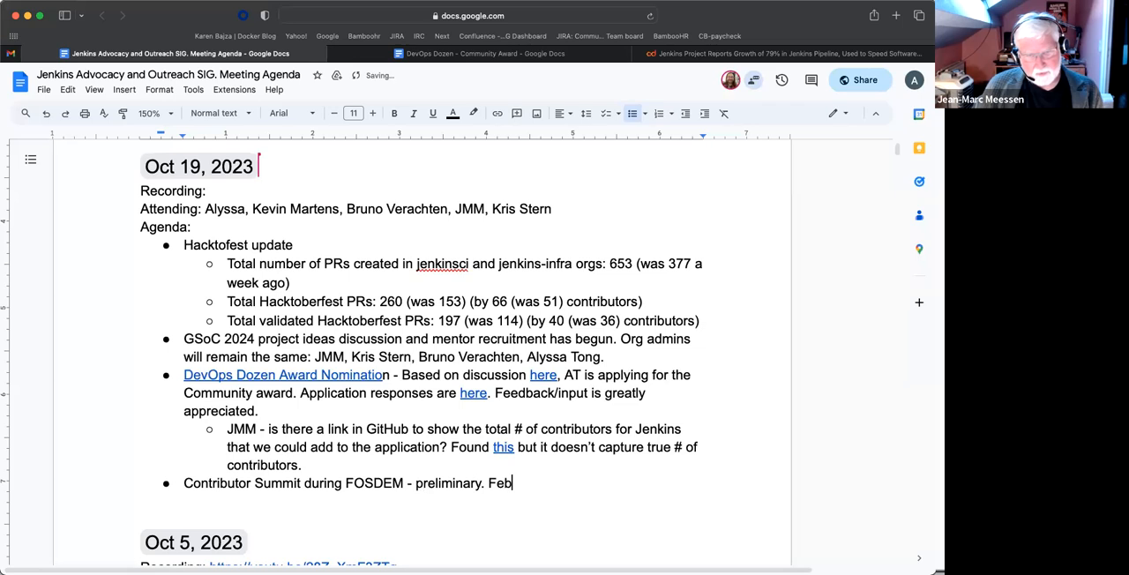
{"action": "type", "text": "3"}
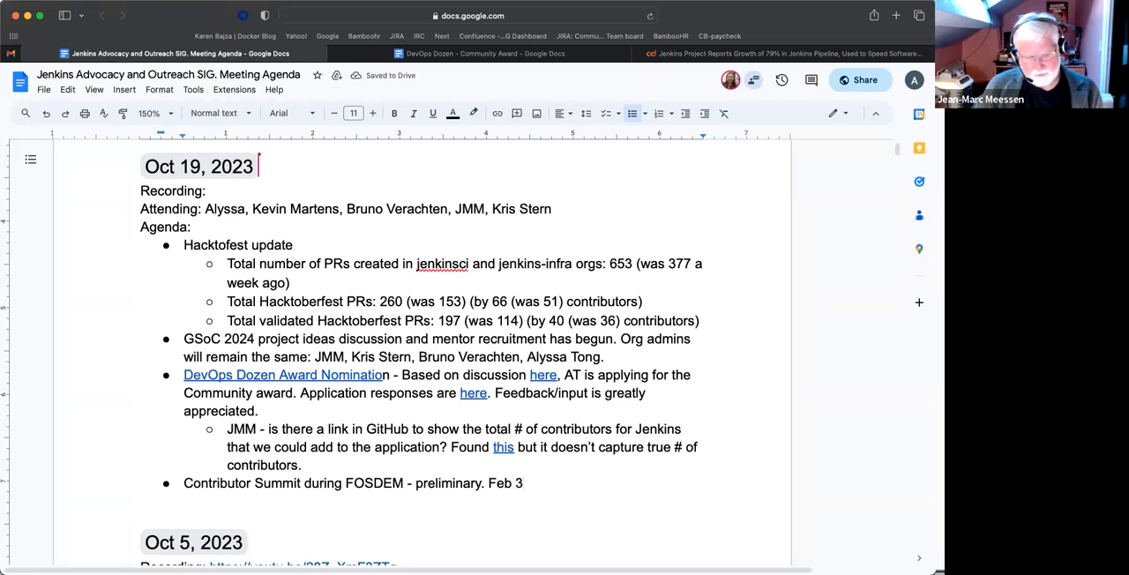
{"action": "type", "text": "-4"}
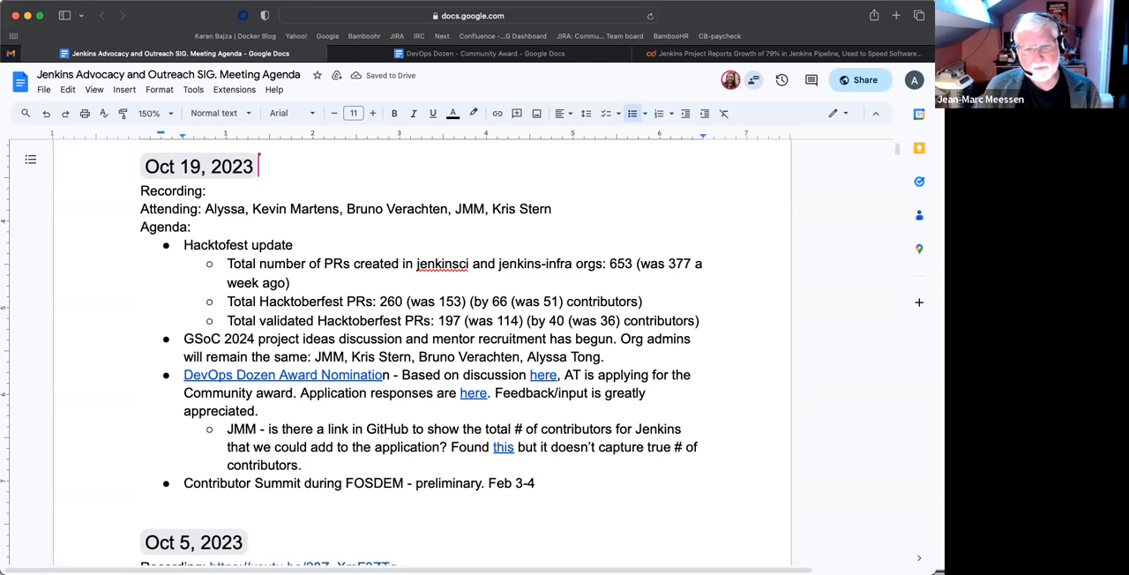
{"action": "type", "text": ", 2023"}
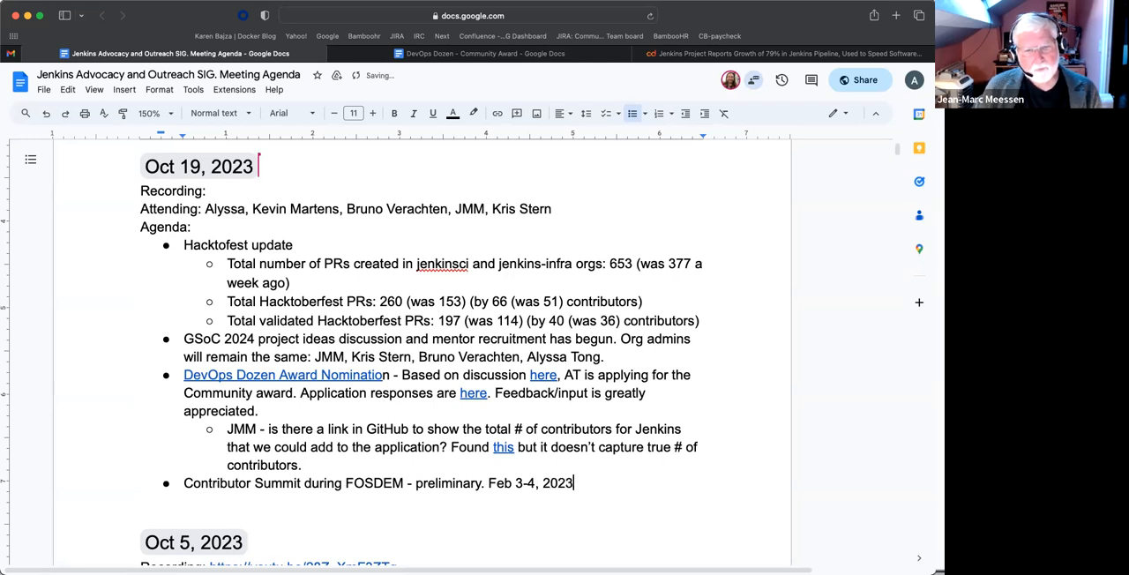
{"action": "type", "text": "2024."}
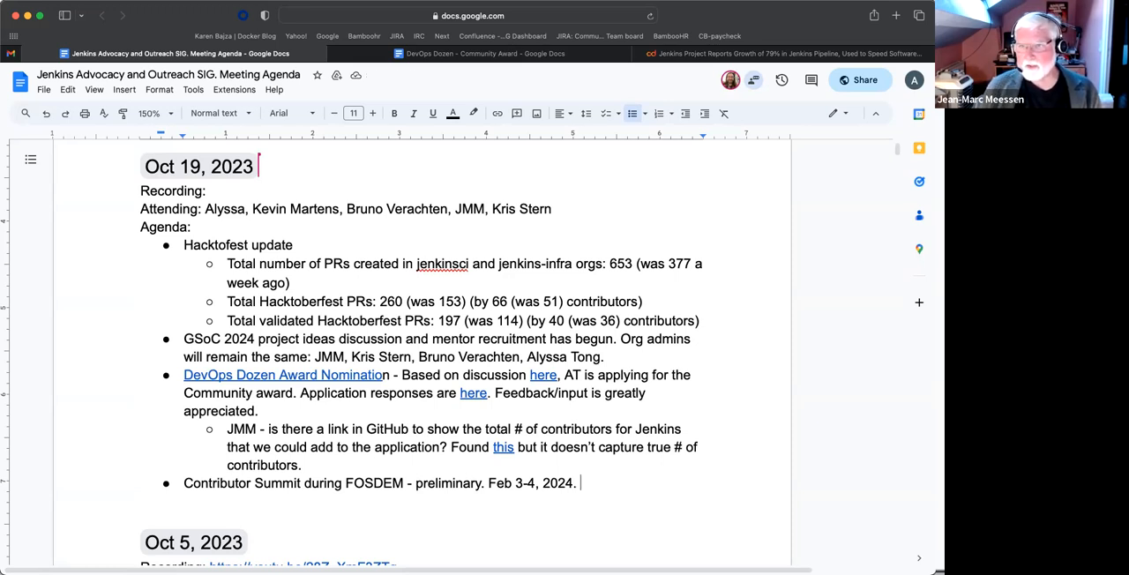
Add 'We have a meeting room secured', change the date to Feb 2, and begin the FOSDEM venue note
{"action": "type", "text": "We"}
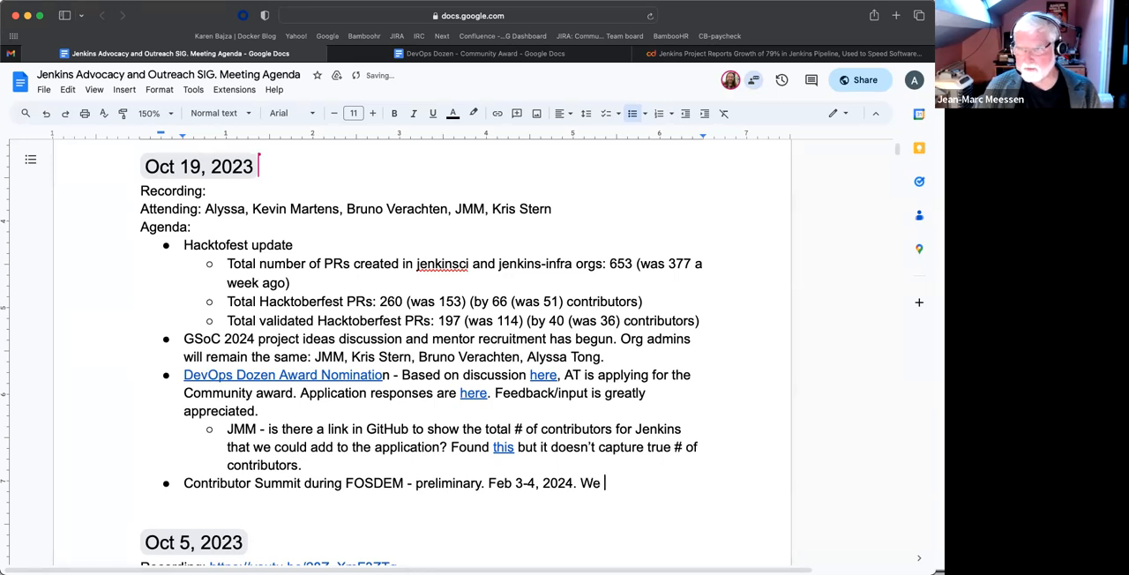
{"action": "type", "text": "have a meeti"}
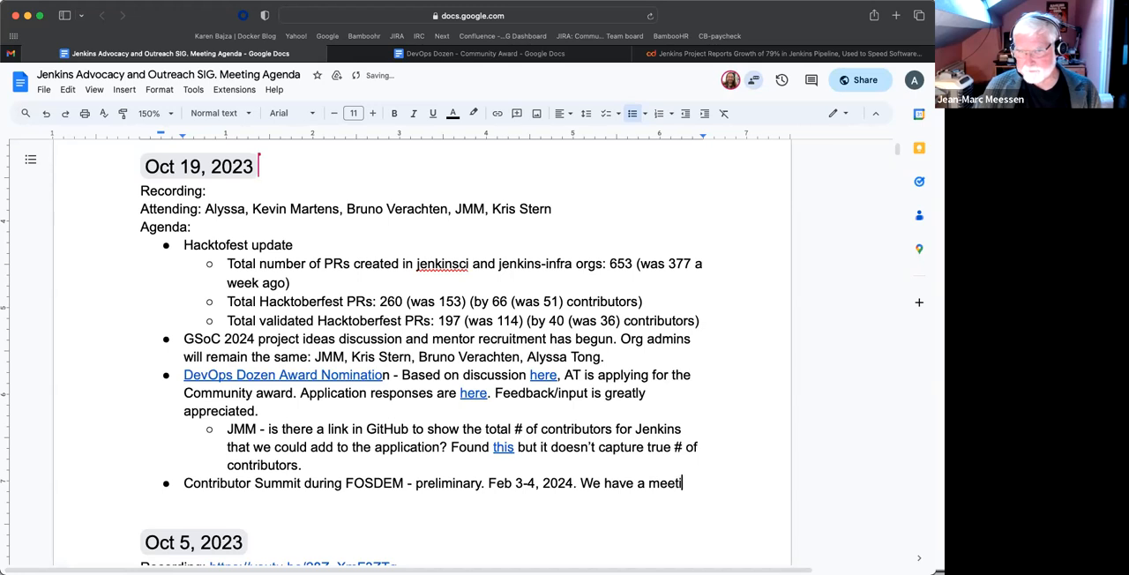
{"action": "type", "text": "ng room"}
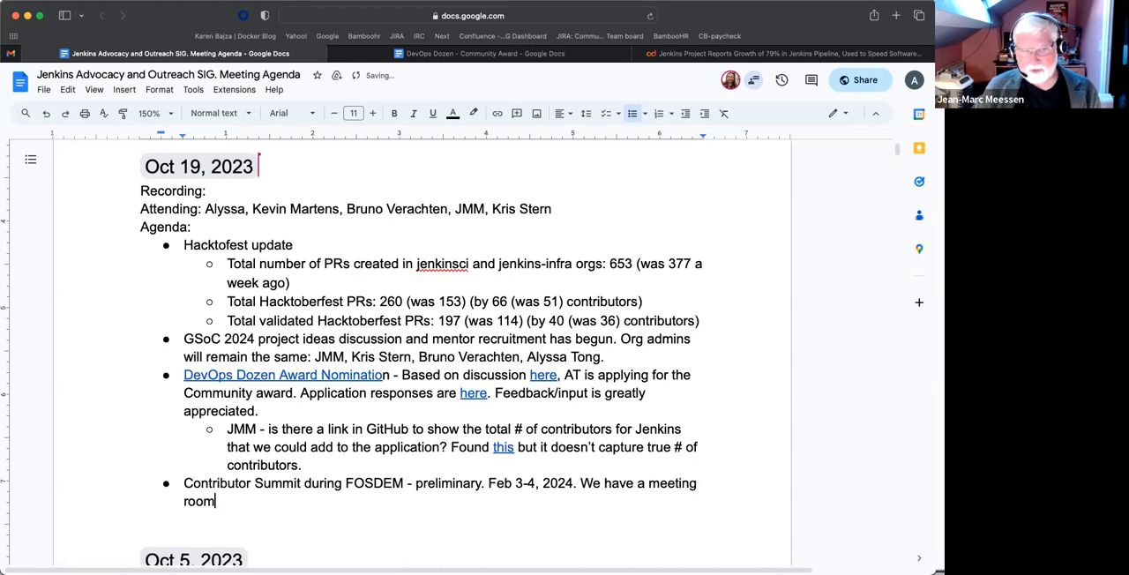
{"action": "type", "text": "secured."}
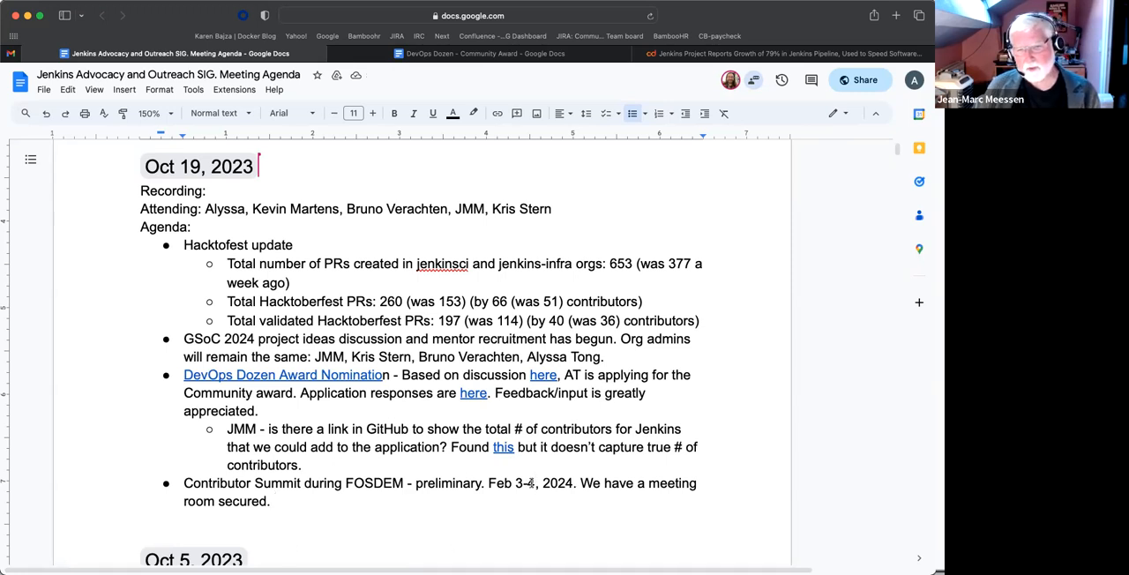
{"action": "type", "text": "2"}
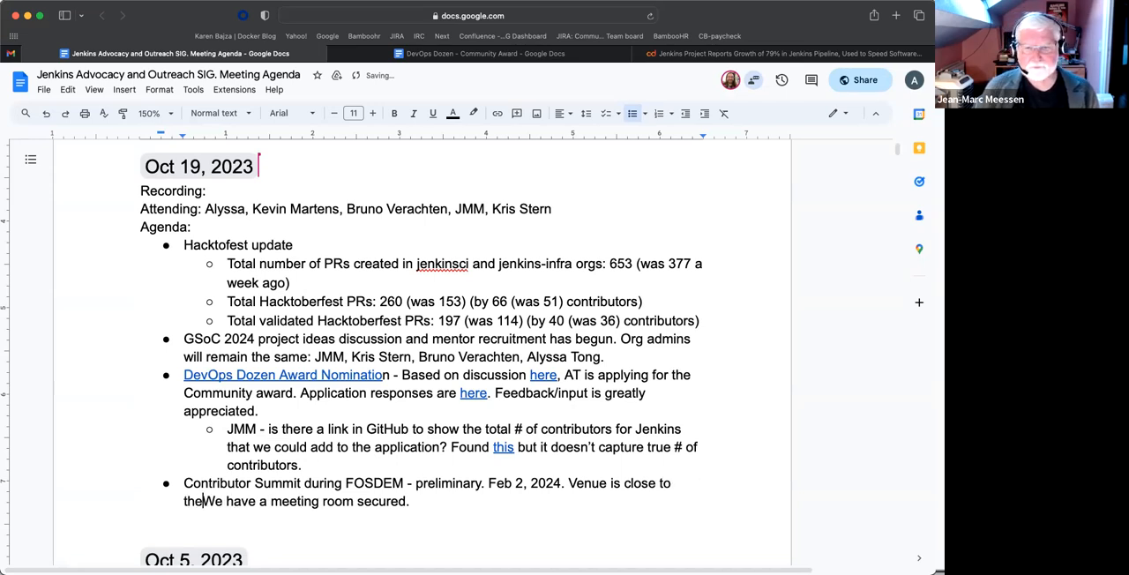
{"action": "type", "text": "FOSDEM"}
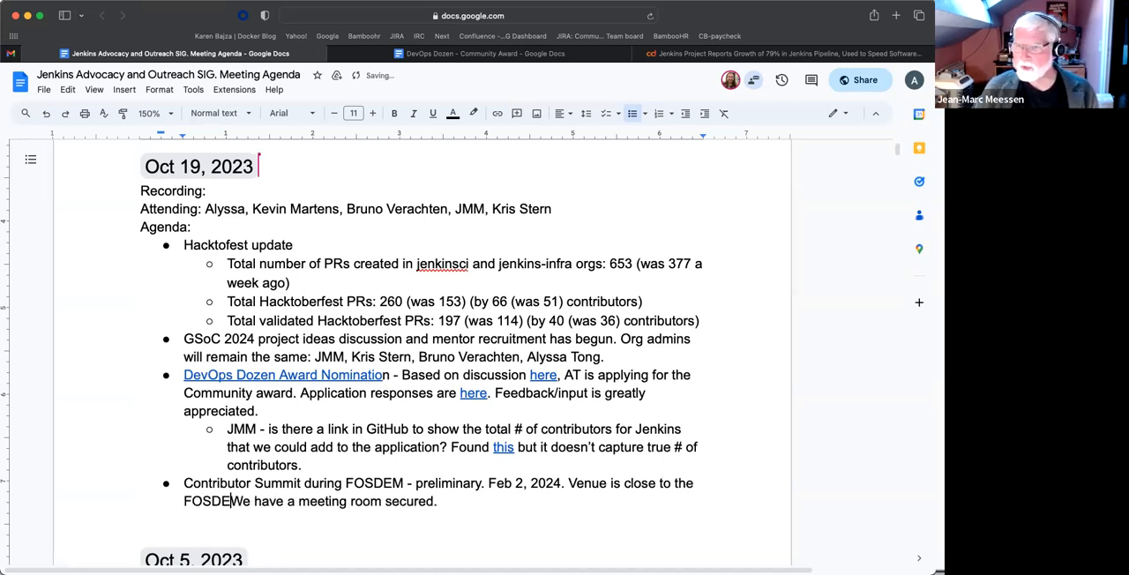
{"action": "type", "text": "\" \""}
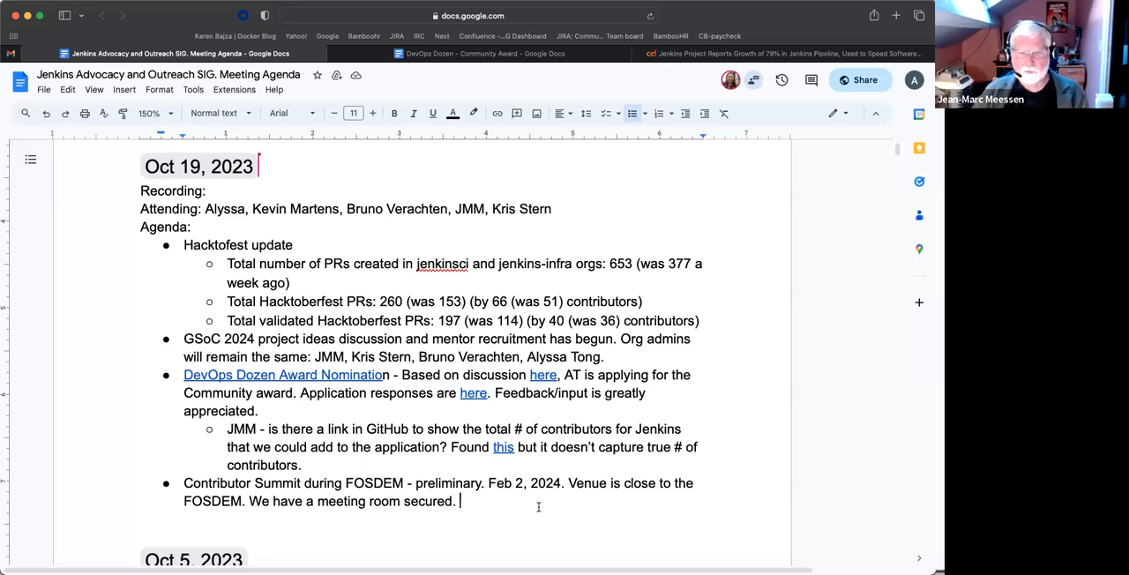
Start a new line below the Contributor Summit bullet
{"action": "key", "text": "enter"}
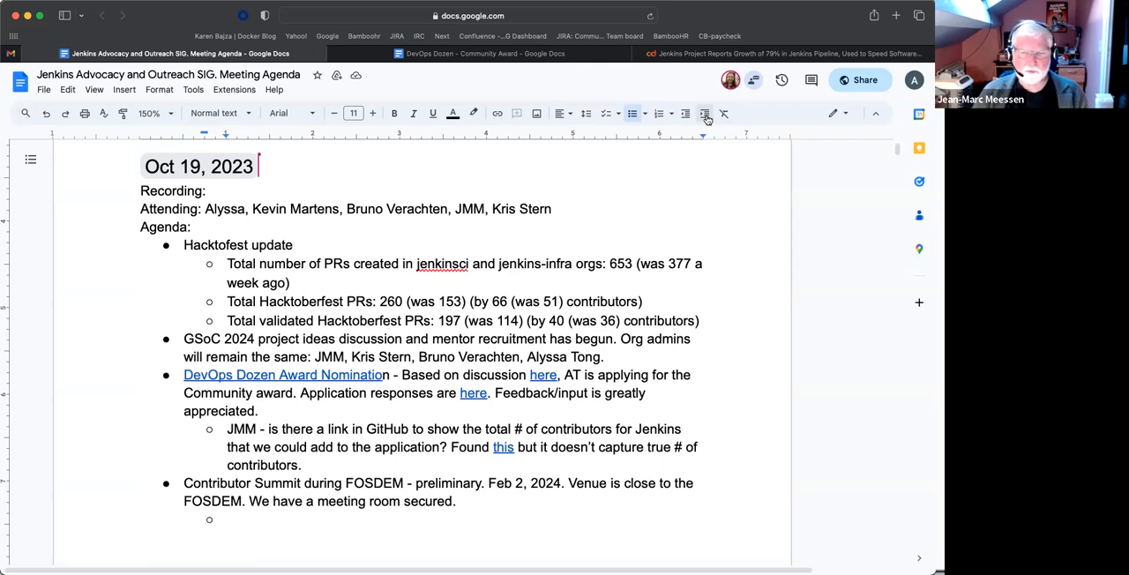
Write 'By early Nov we'll start initial draft of agenda' in the sub-bullet
{"action": "type", "text": "B"}
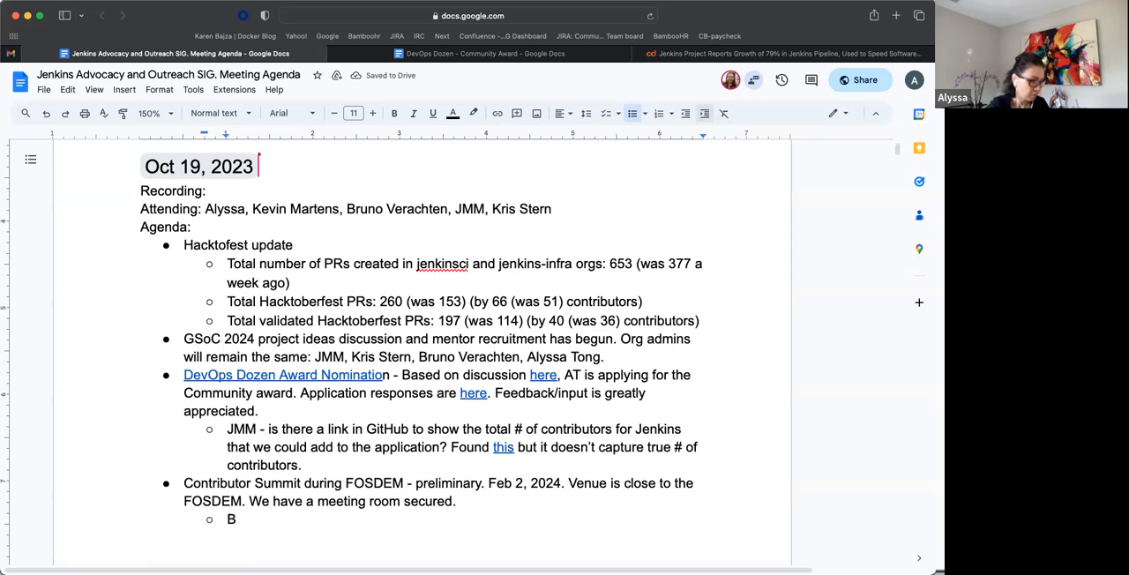
{"action": "type", "text": "y"}
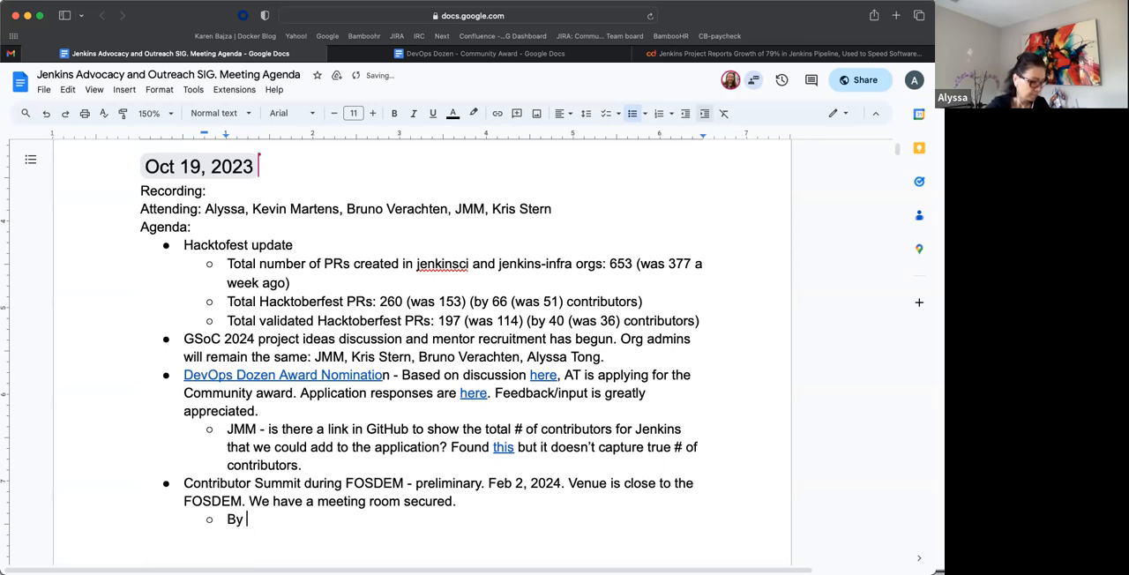
{"action": "type", "text": "early Nov we'll"}
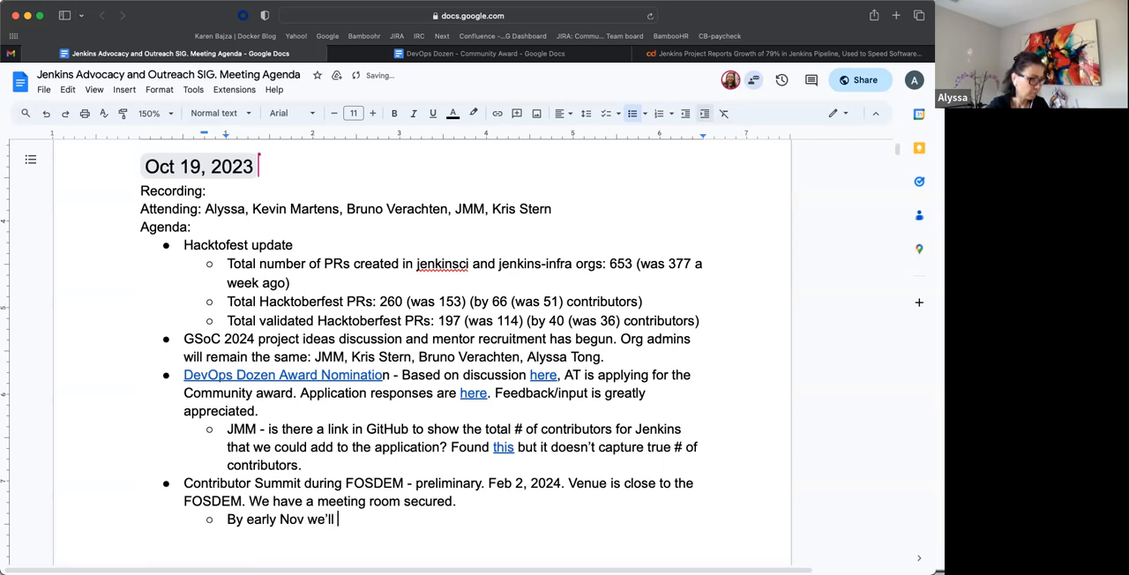
{"action": "type", "text": "start"}
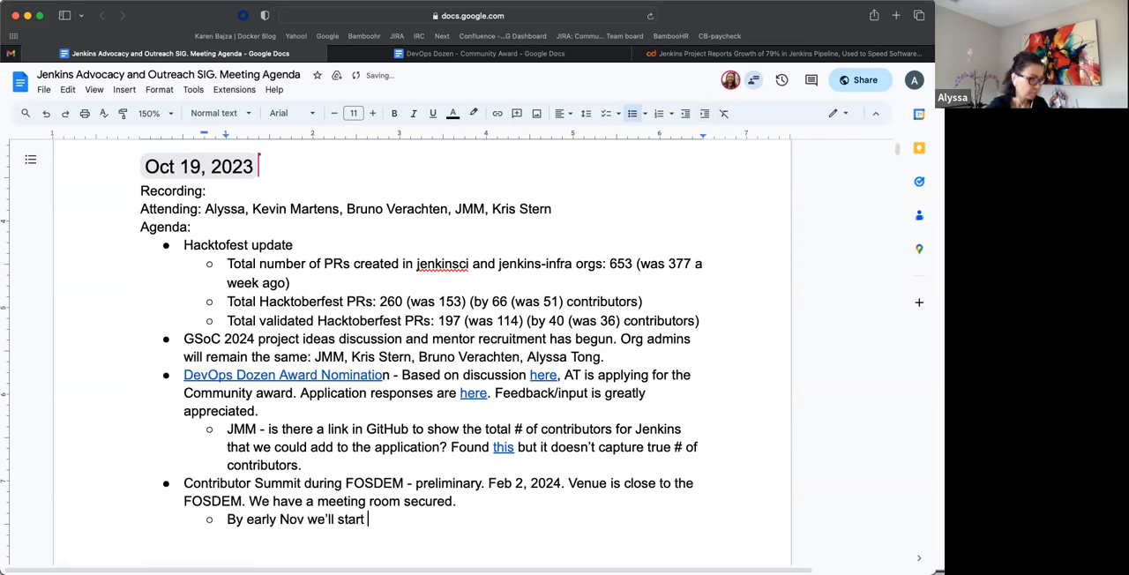
{"action": "type", "text": "initial draft"}
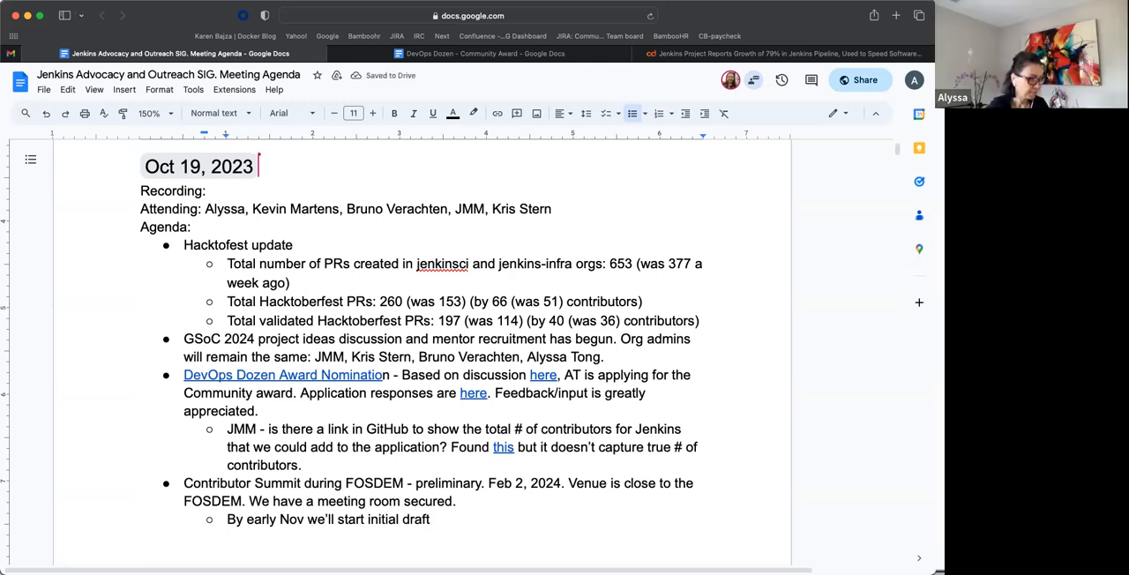
{"action": "type", "text": "of"}
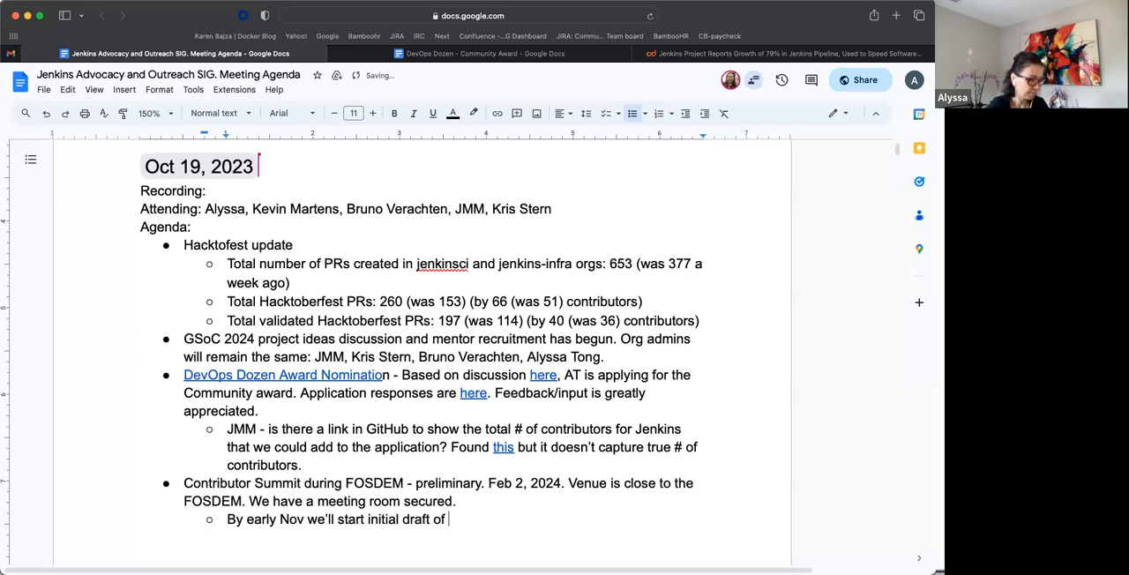
{"action": "type", "text": "age"}
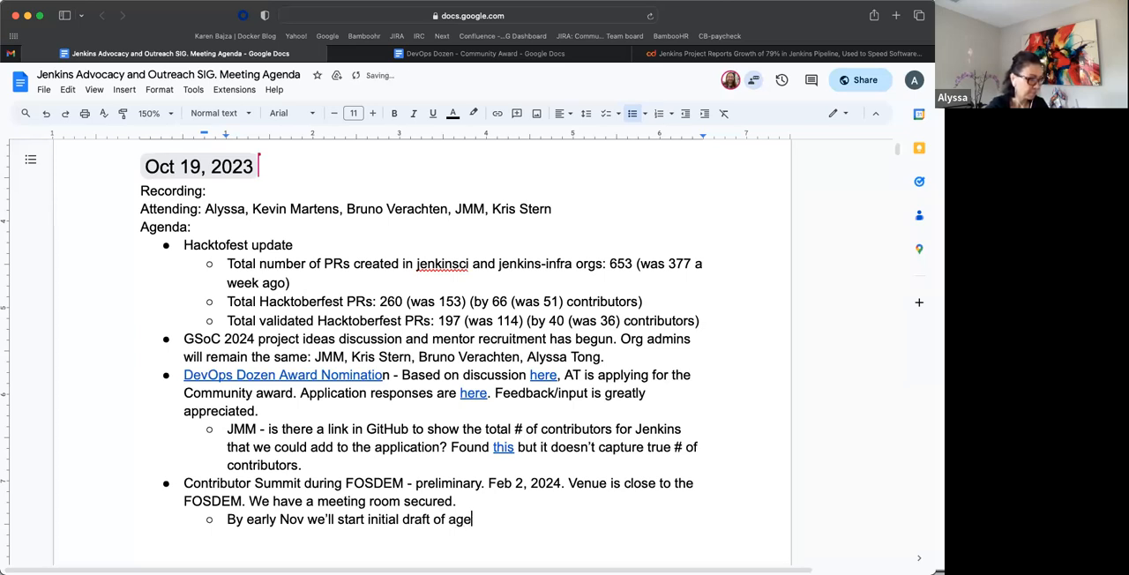